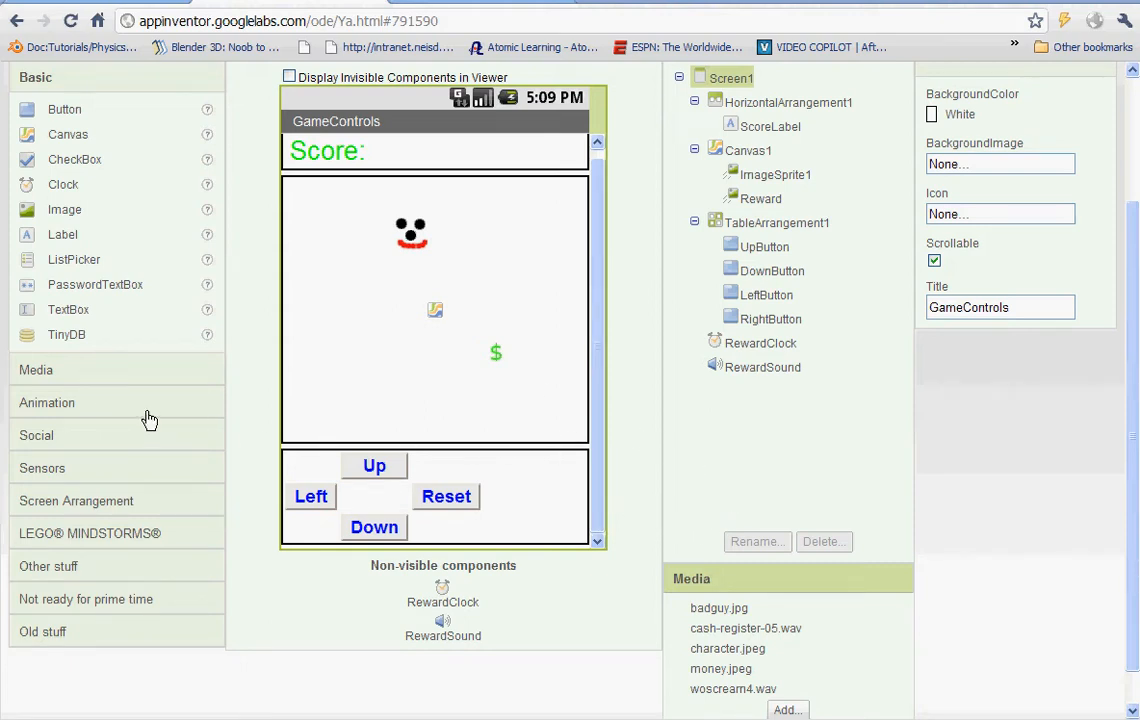
mouse_move(160, 420)
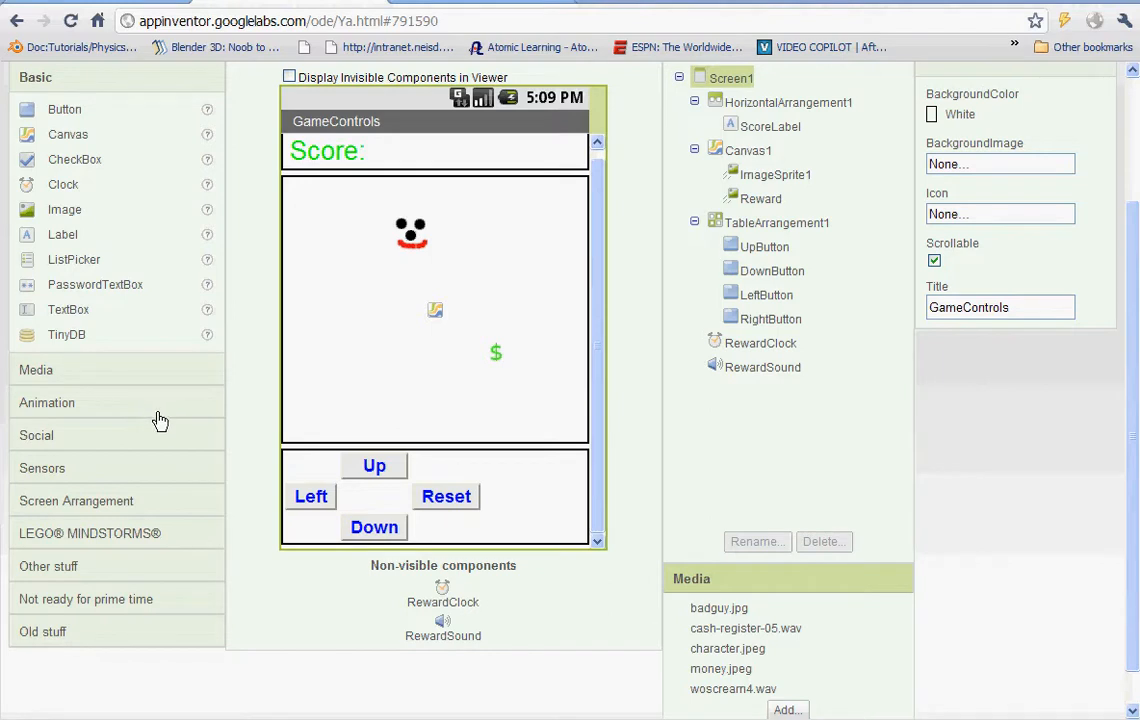
mouse_move(296, 276)
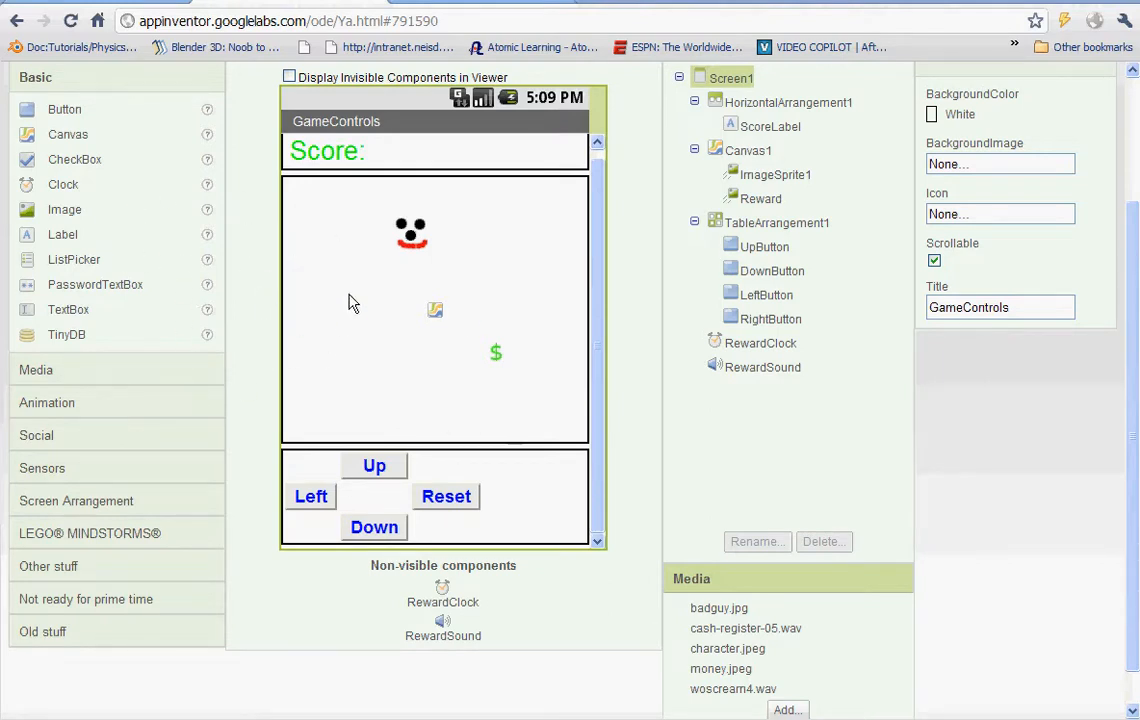
mouse_move(170, 280)
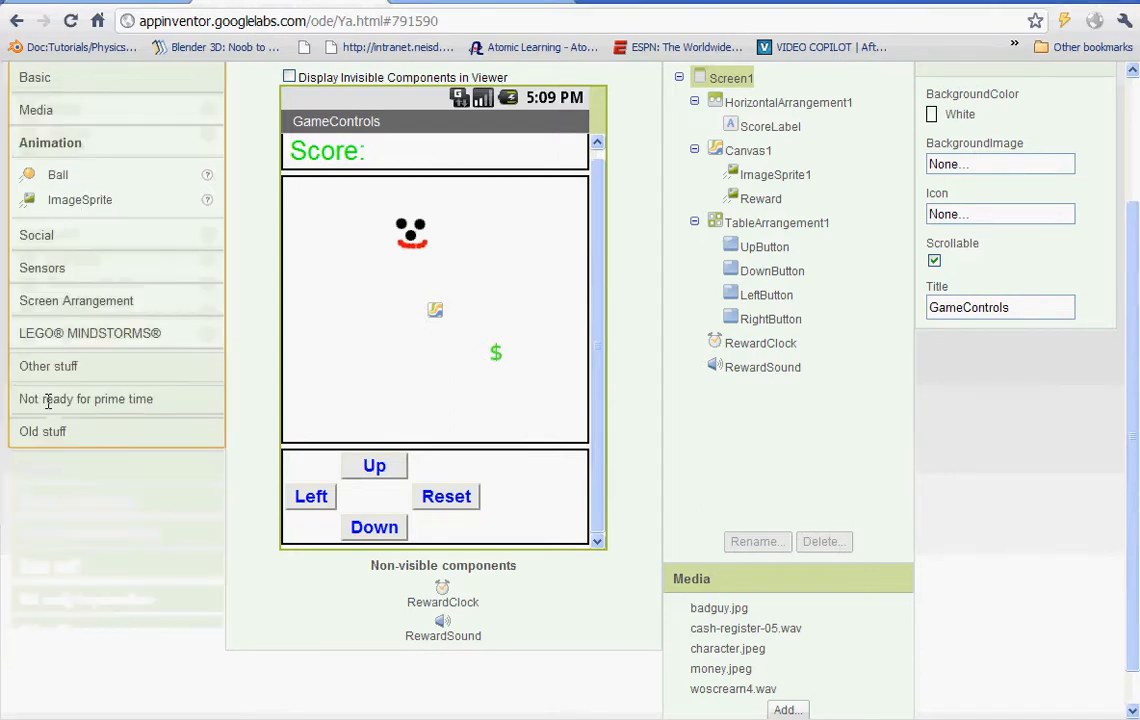
mouse_move(60, 204)
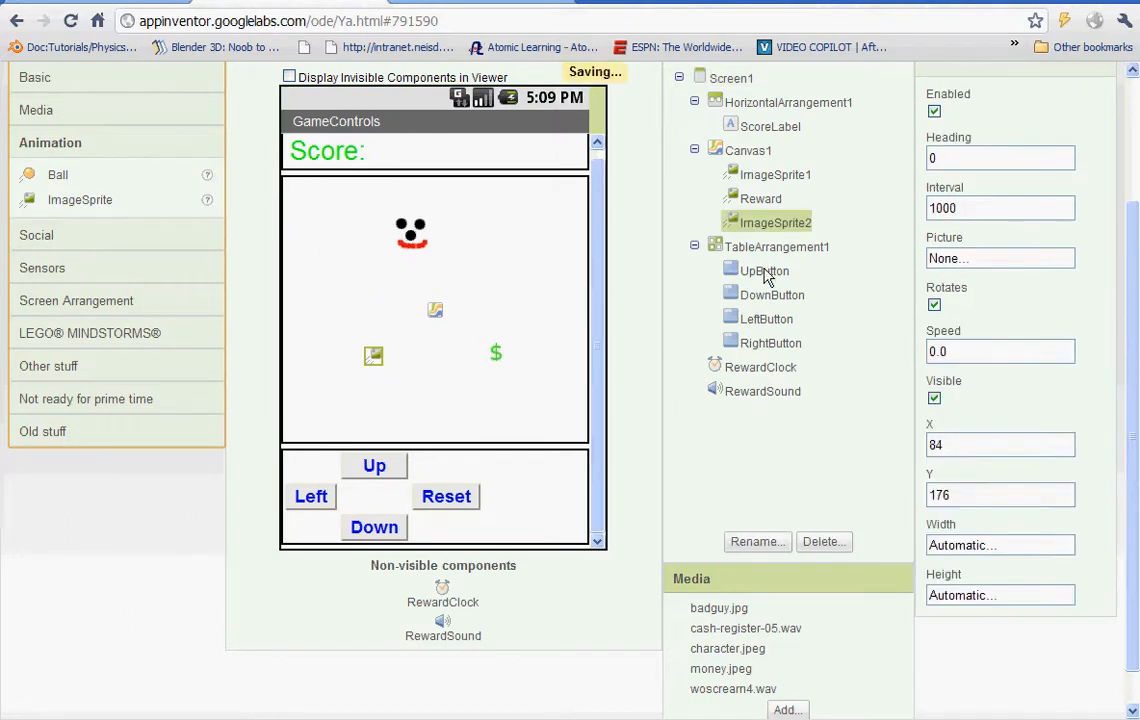
- Rename the new image sprite to Badguy and give it the badguy.jpg picture
left_click(756, 540)
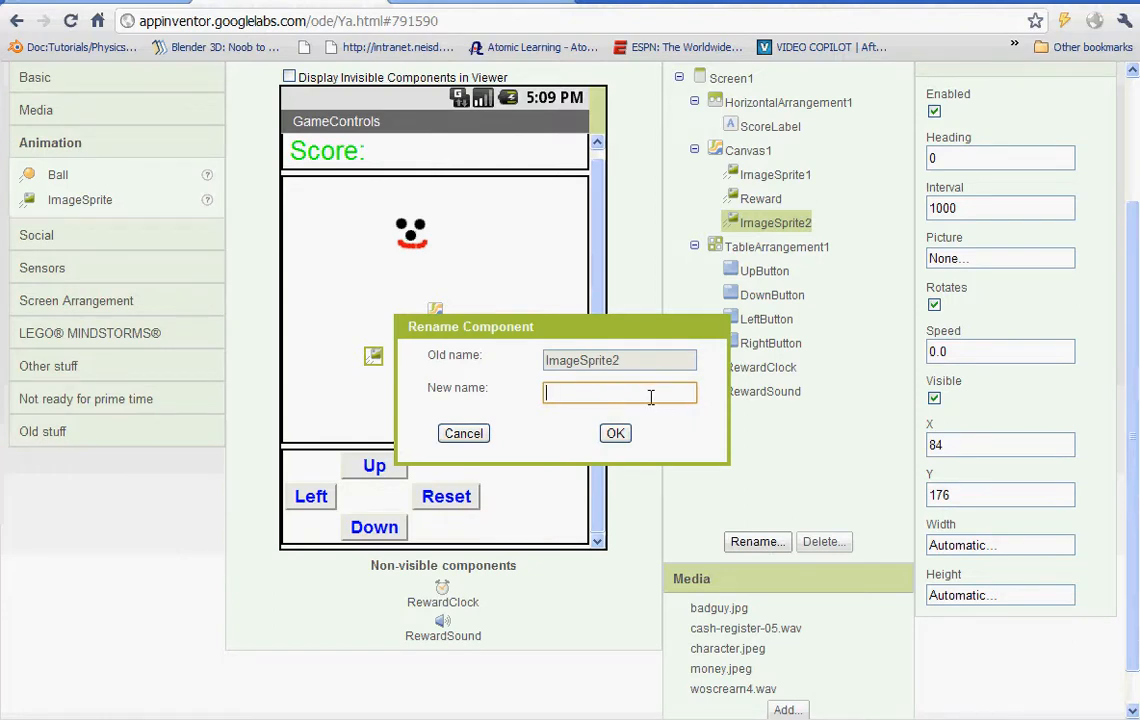
type("Badg")
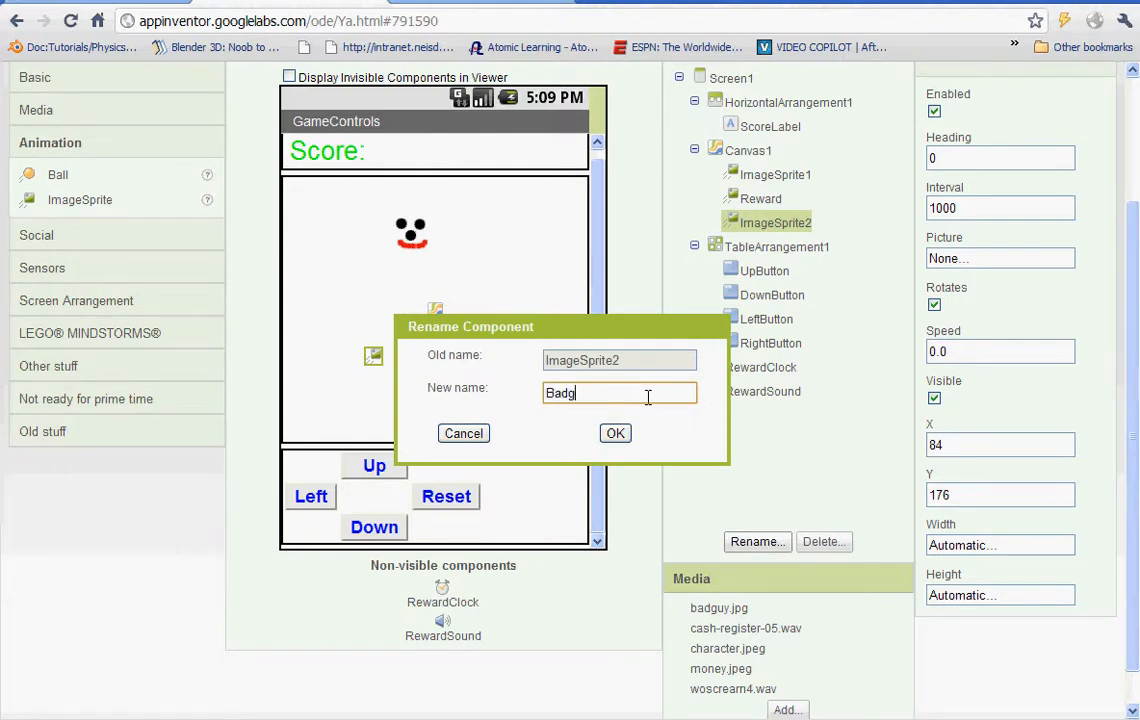
left_click(616, 432)
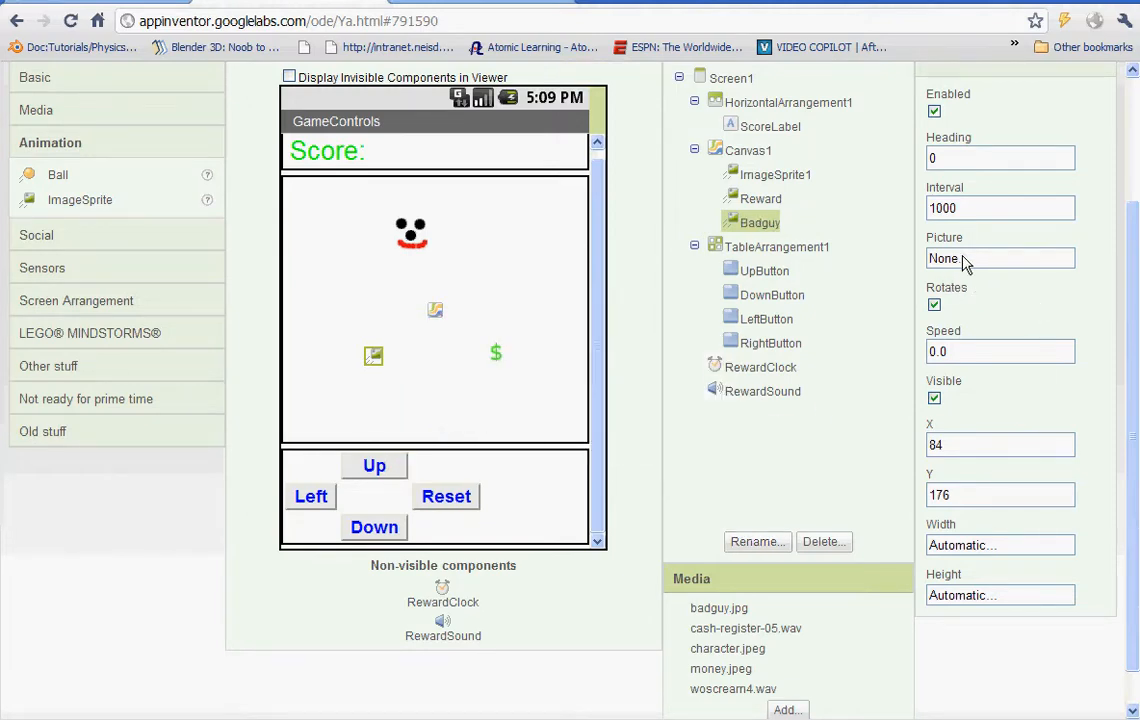
left_click(1000, 258)
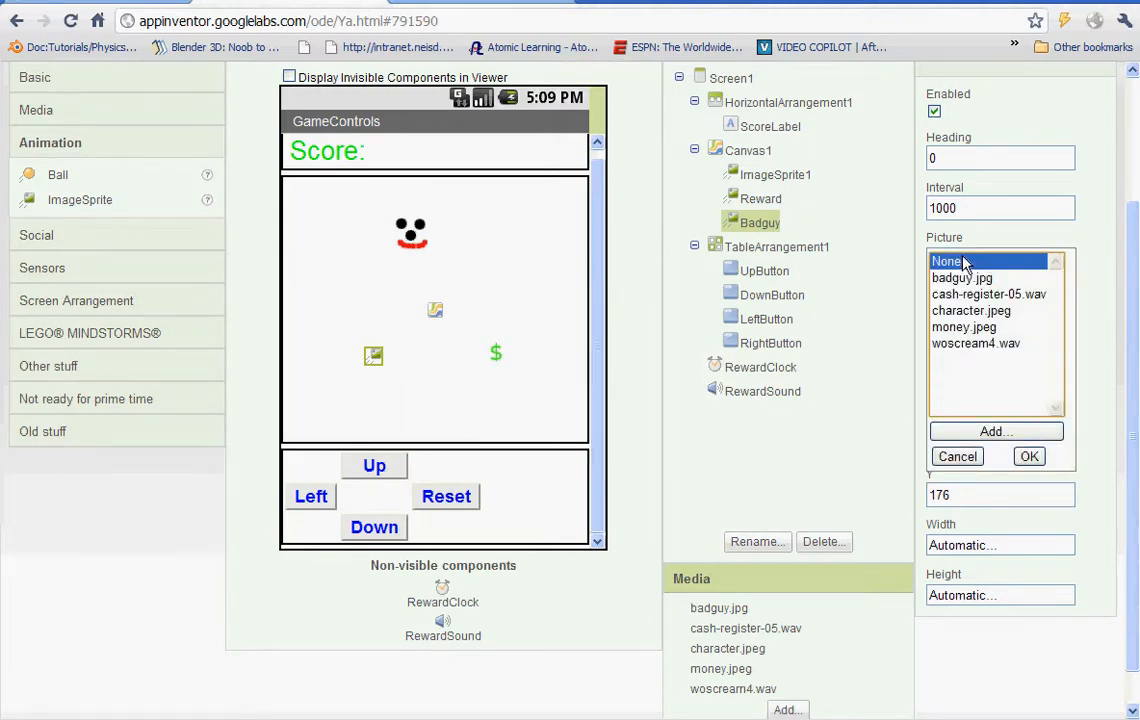
left_click(962, 276)
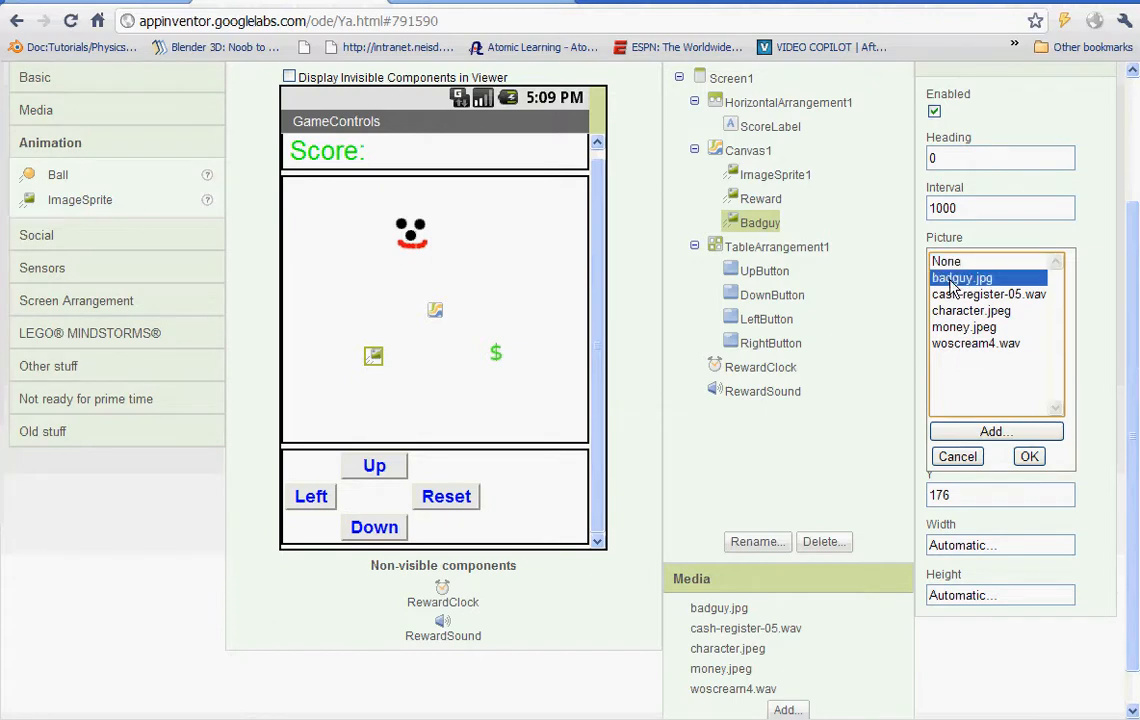
left_click(1028, 456)
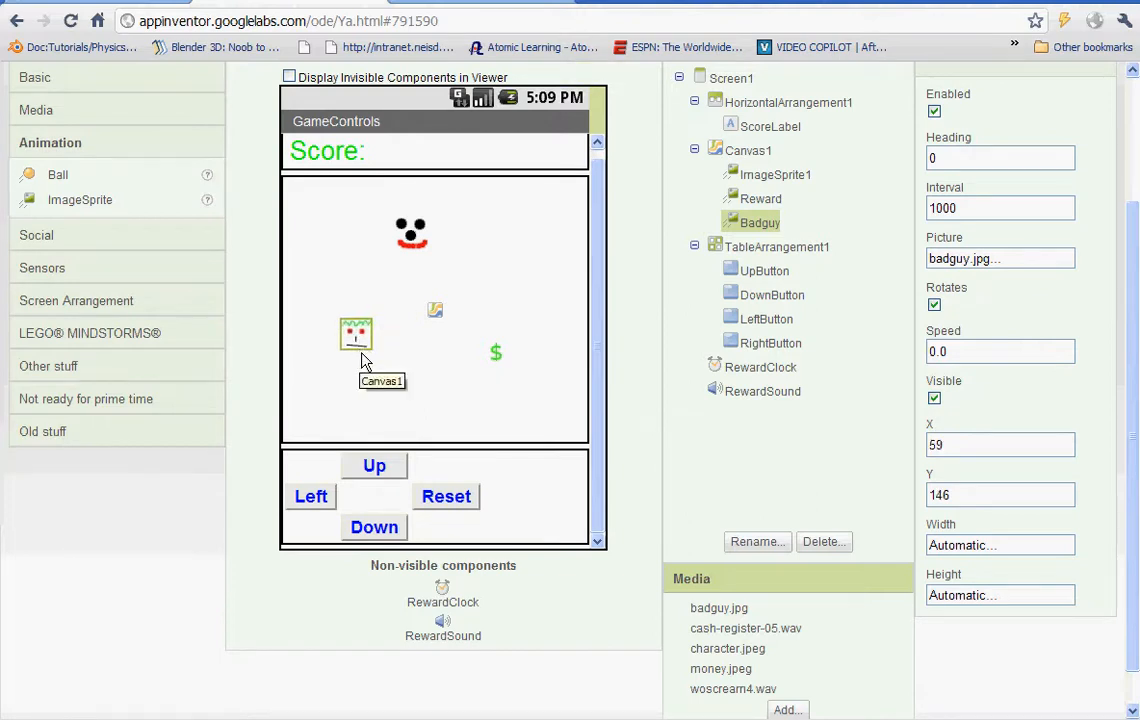
mouse_move(668, 320)
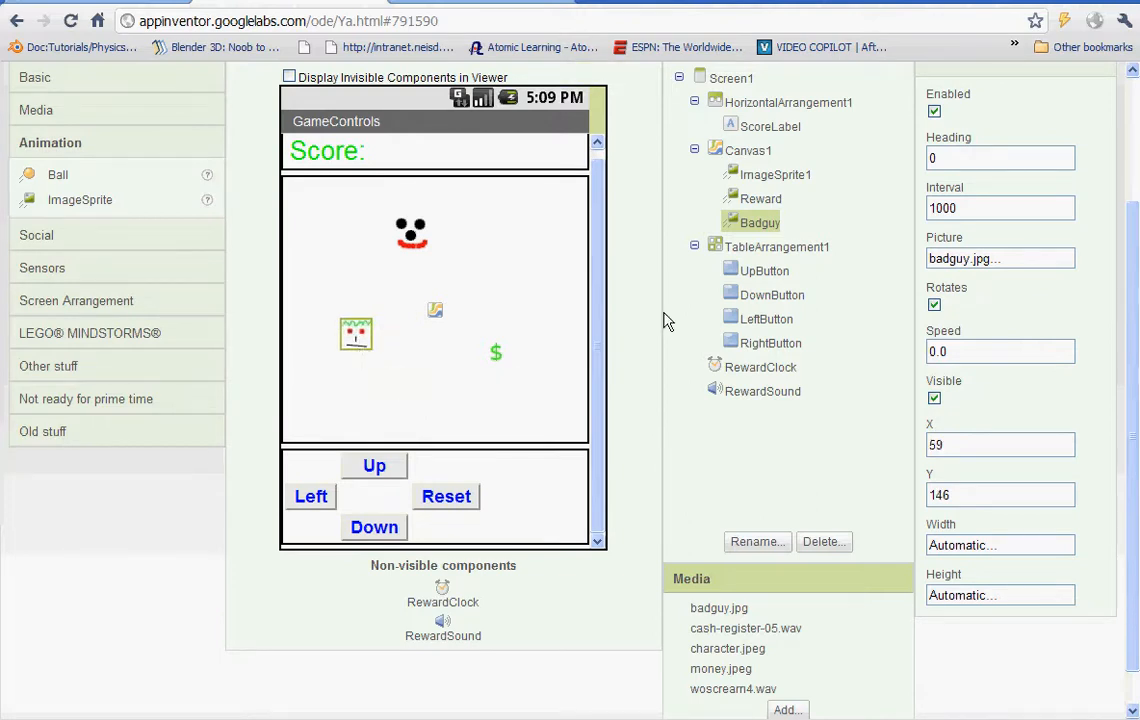
mouse_move(412, 396)
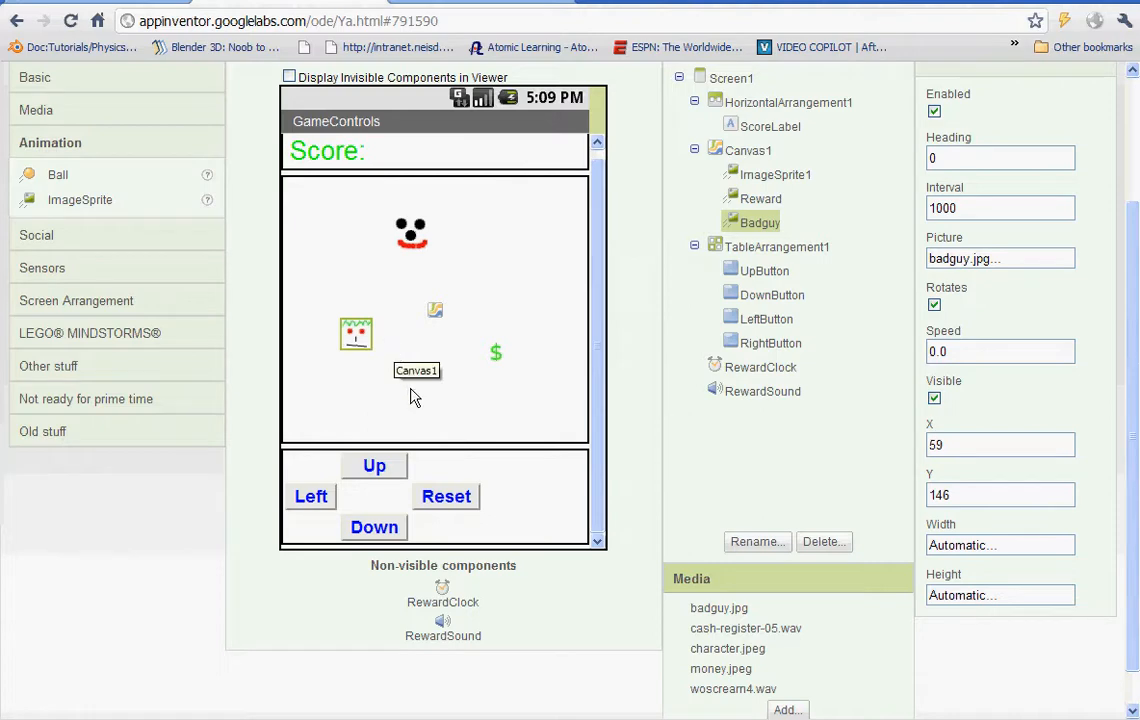
mouse_move(730, 390)
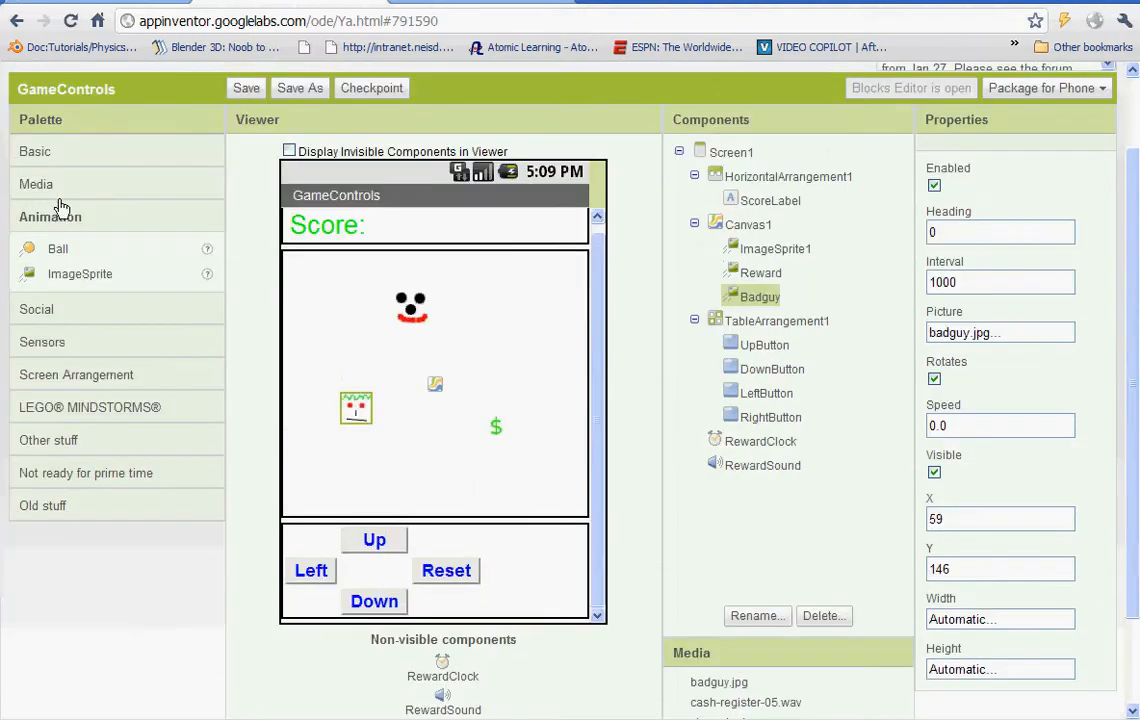
- Place a Clock from the Basic group, rename it BadguyClock and set TimerInterval to 2000
left_click(36, 152)
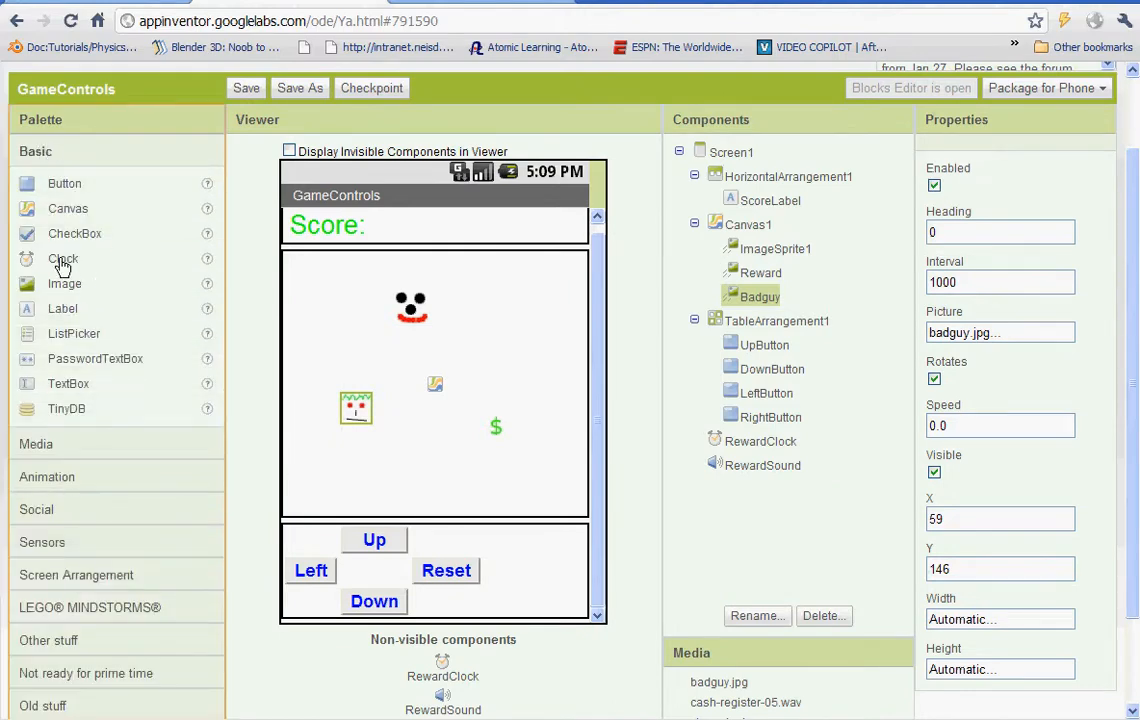
mouse_move(764, 532)
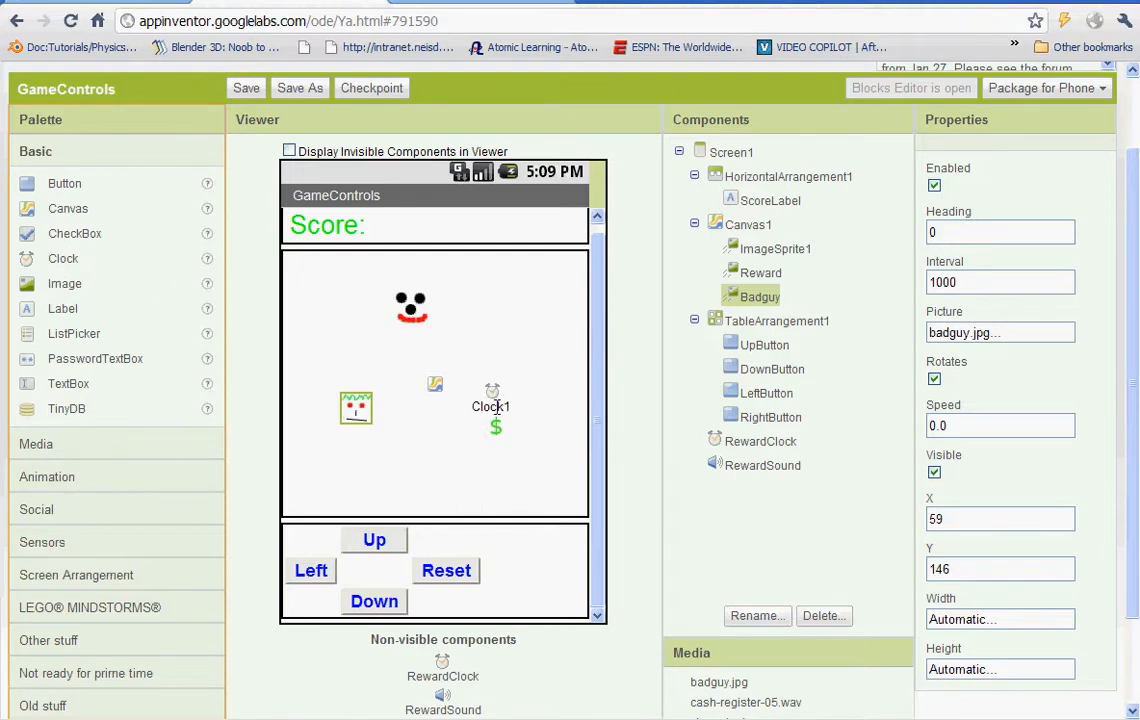
left_click(742, 488)
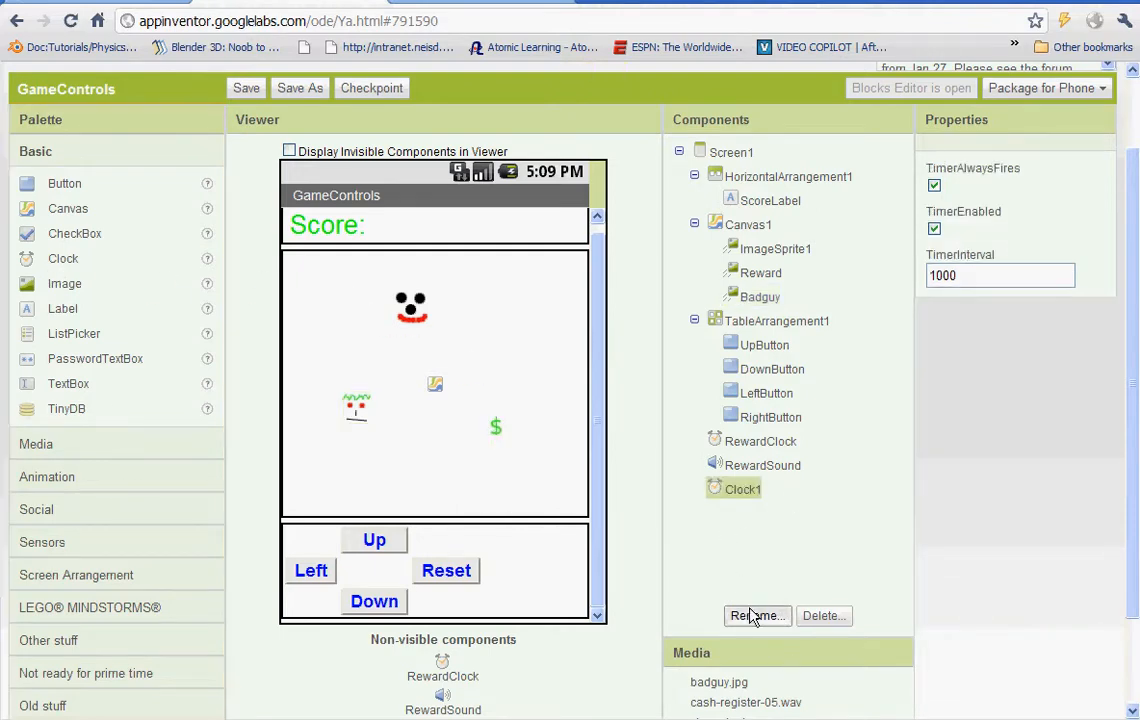
left_click(756, 616)
type("BadguyClock")
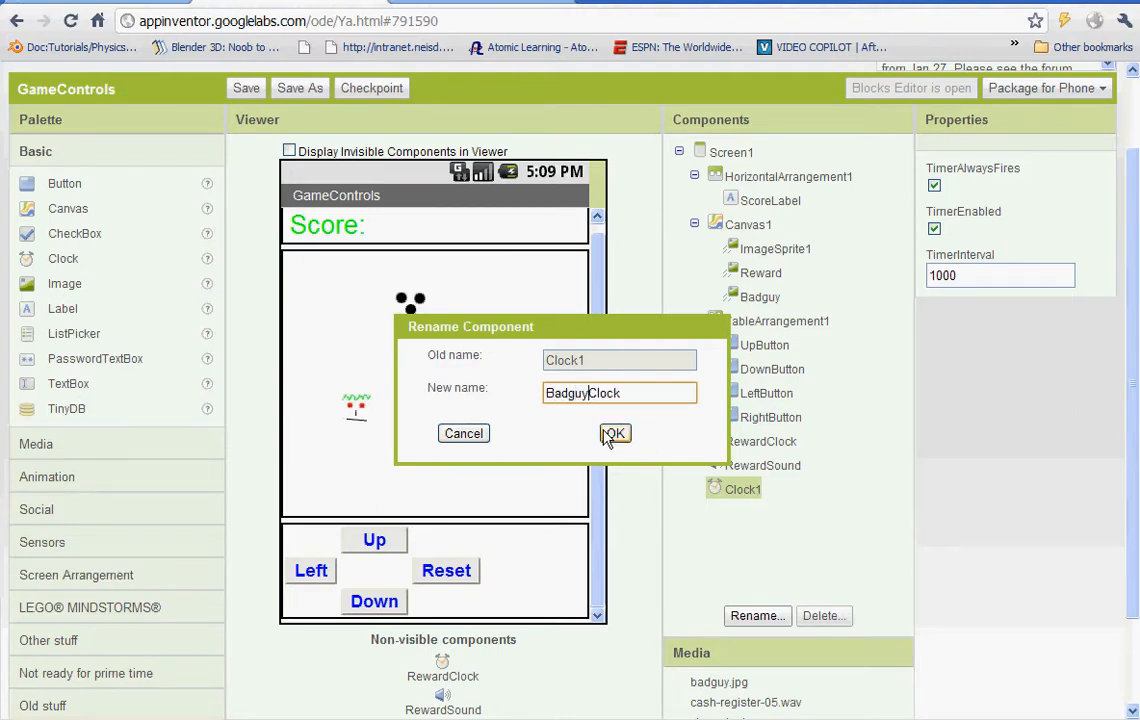
left_click(614, 432)
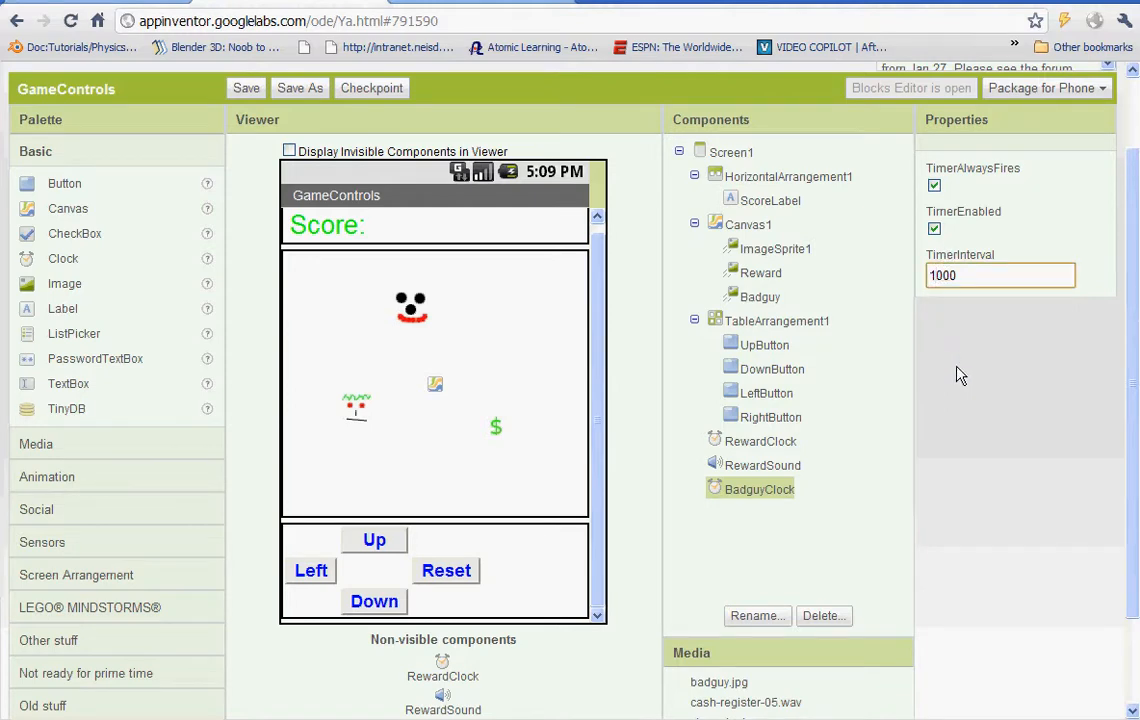
type("2000")
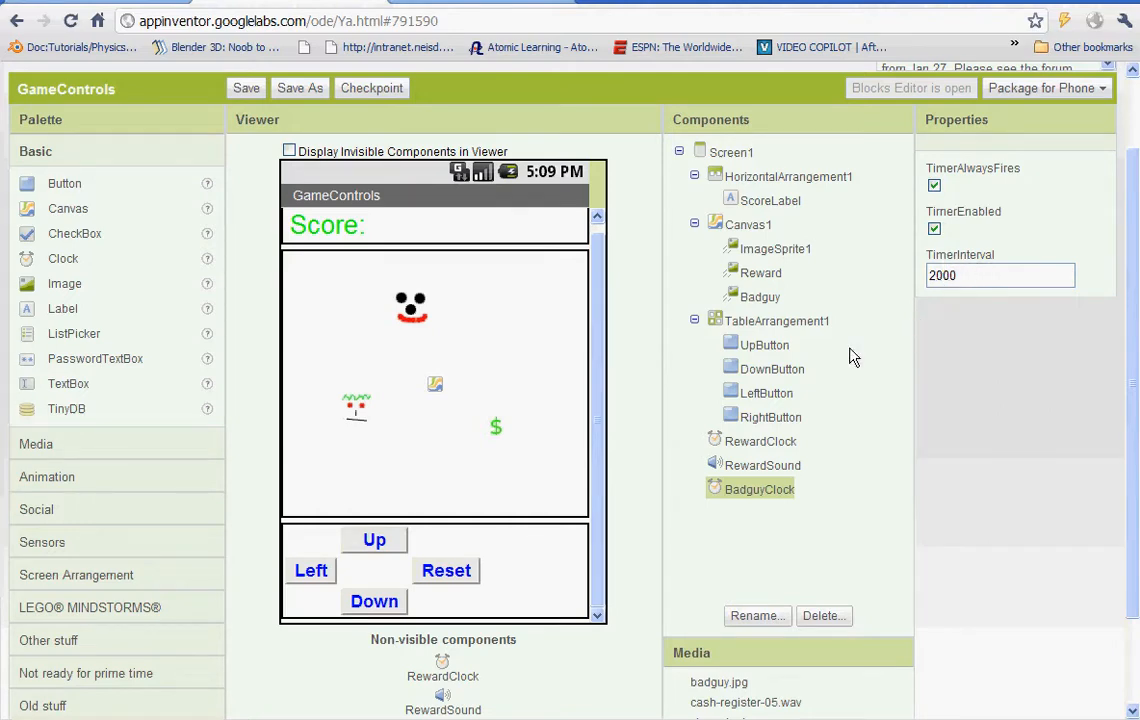
mouse_move(88, 530)
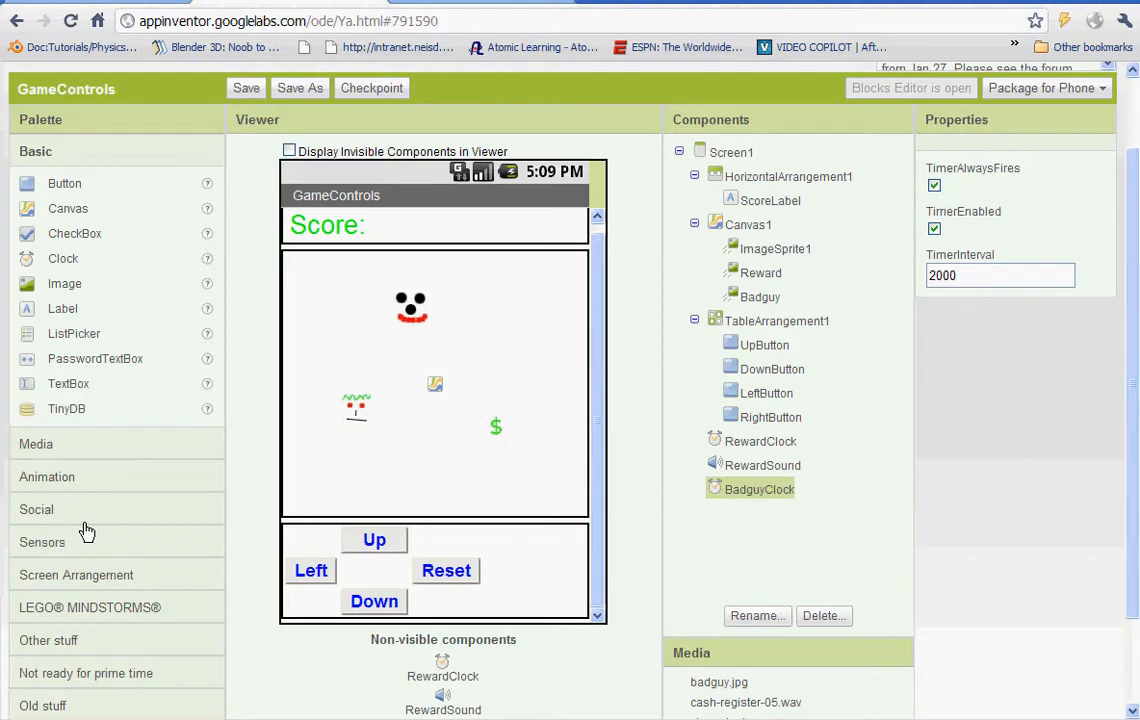
mouse_move(40, 508)
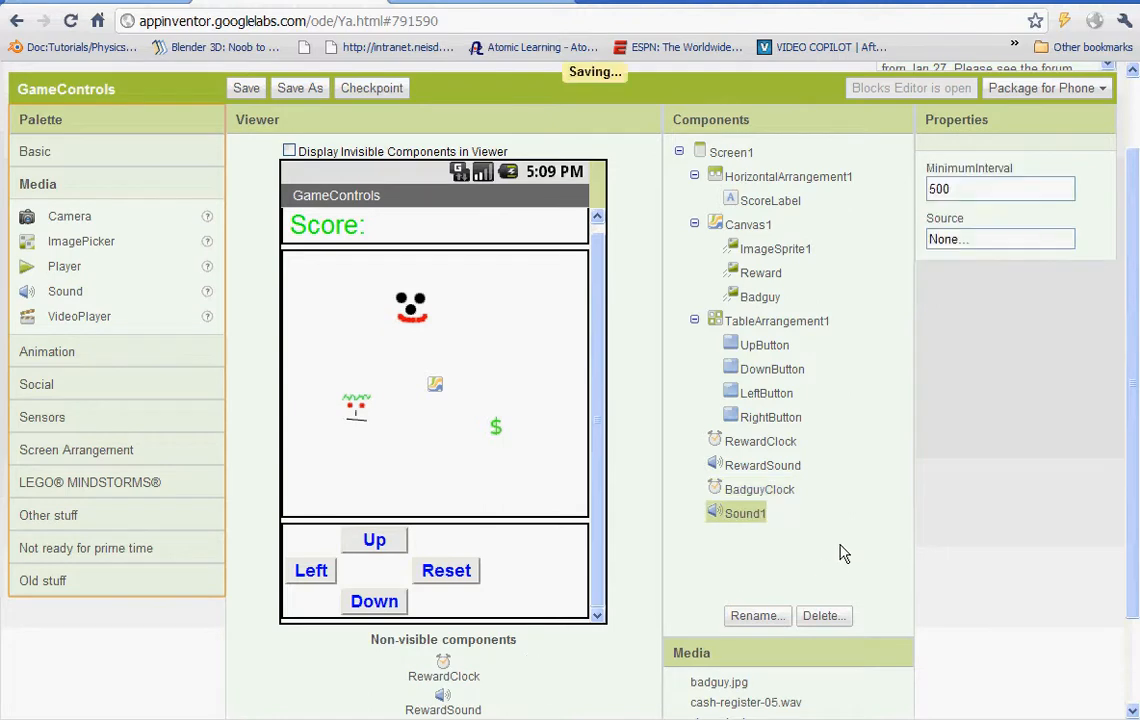
- Rename the new sound component to BadguySound and start choosing its source
left_click(756, 616)
type("BadguySound")
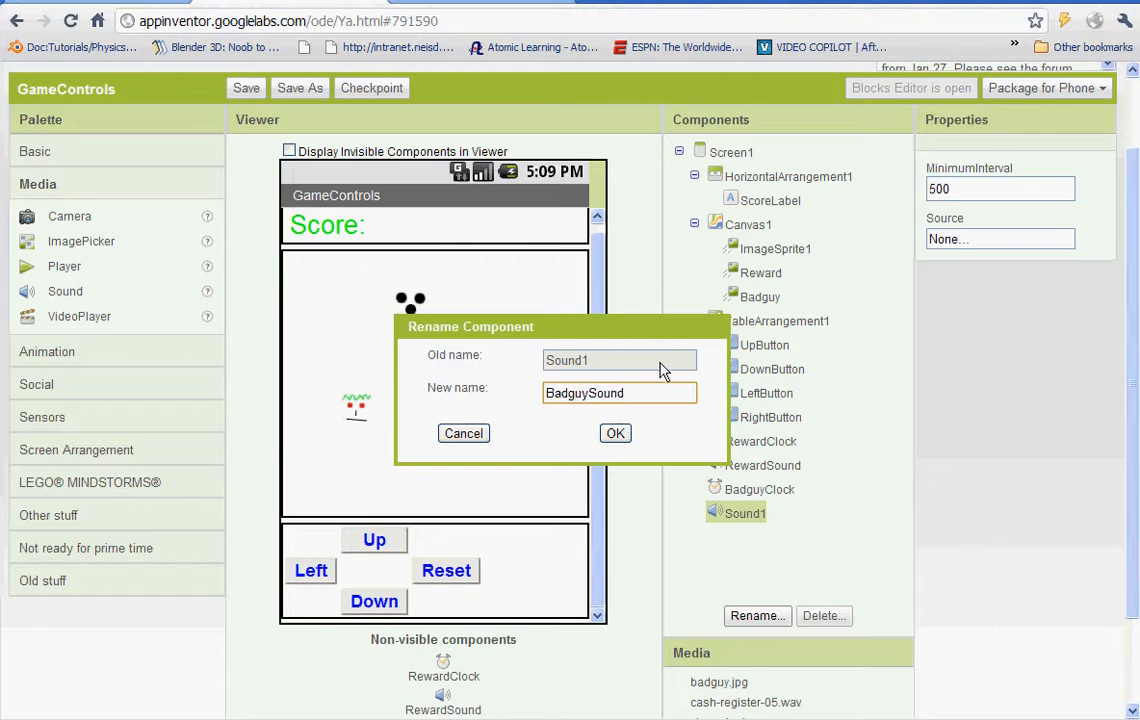
left_click(616, 432)
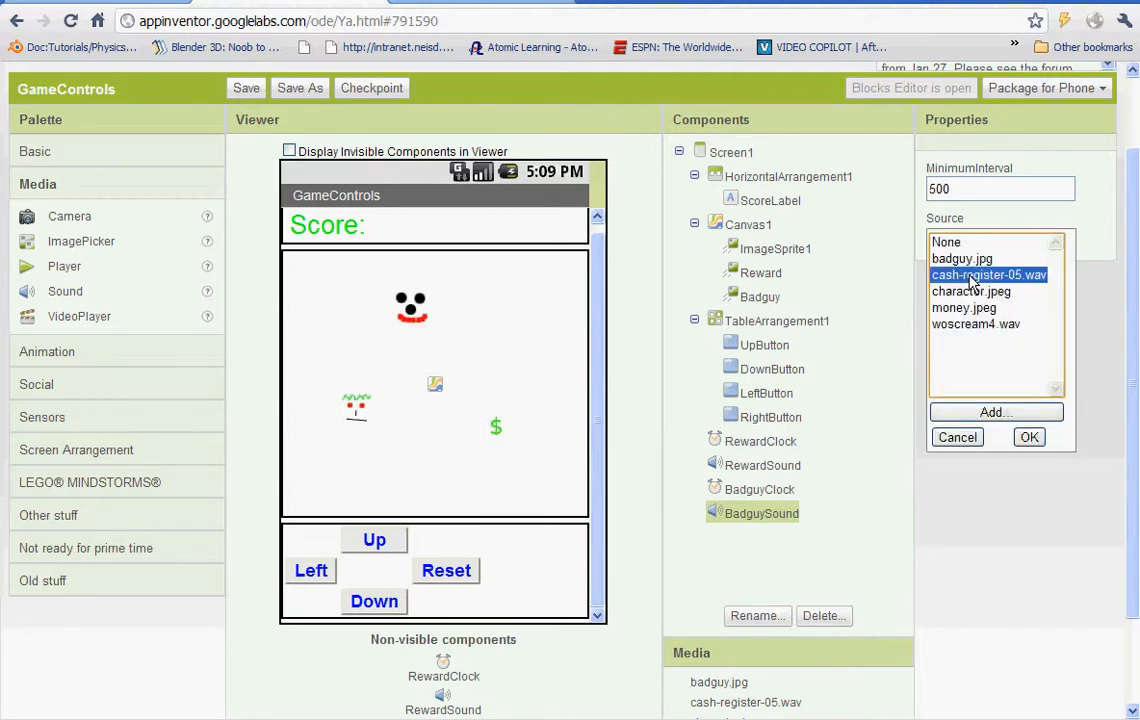
left_click(1028, 436)
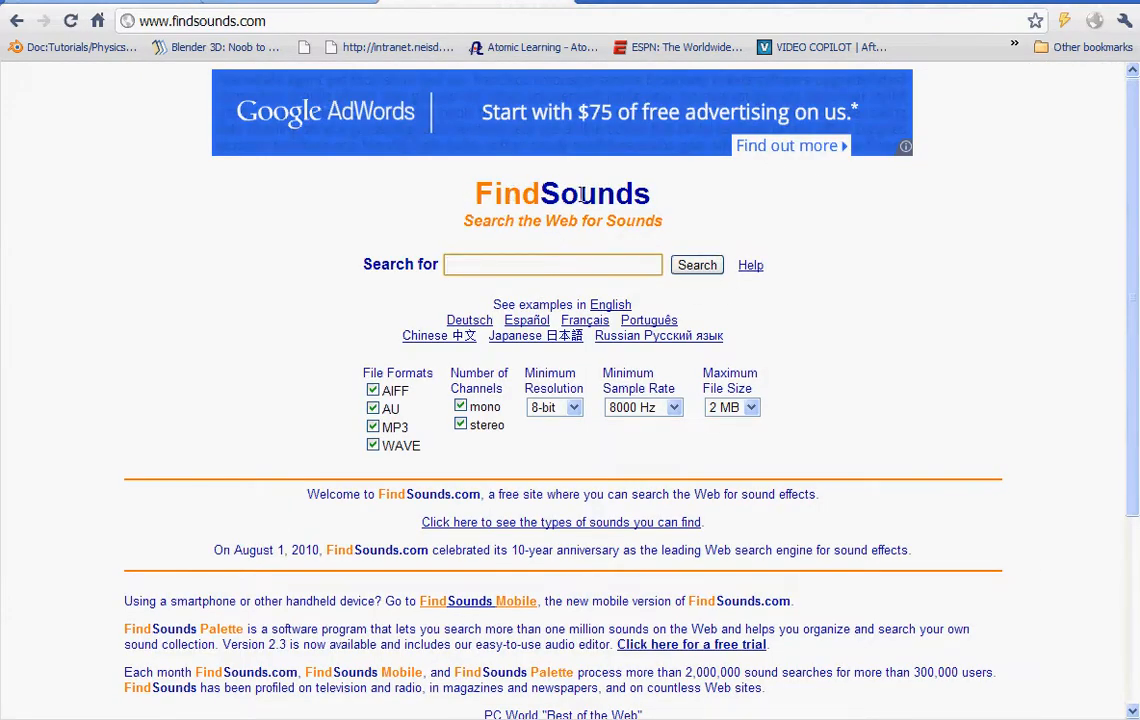
mouse_move(388, 398)
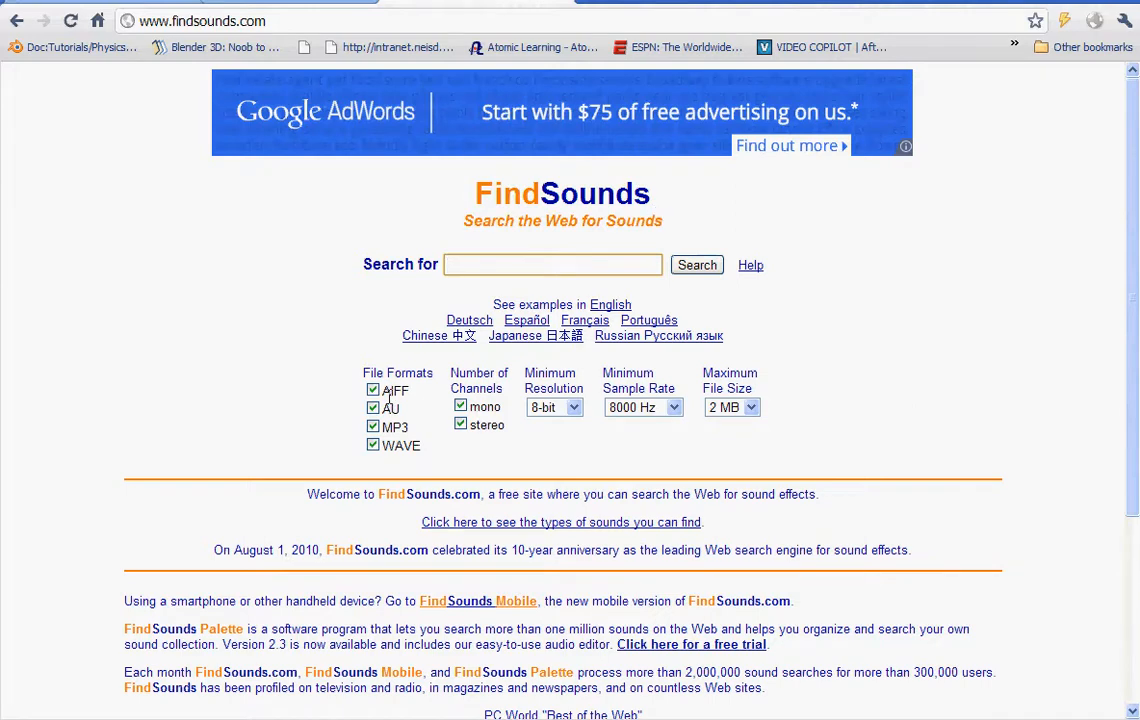
- Limit the FindSounds search to MP3 and WAVE files, then return to App Inventor
left_click(372, 390)
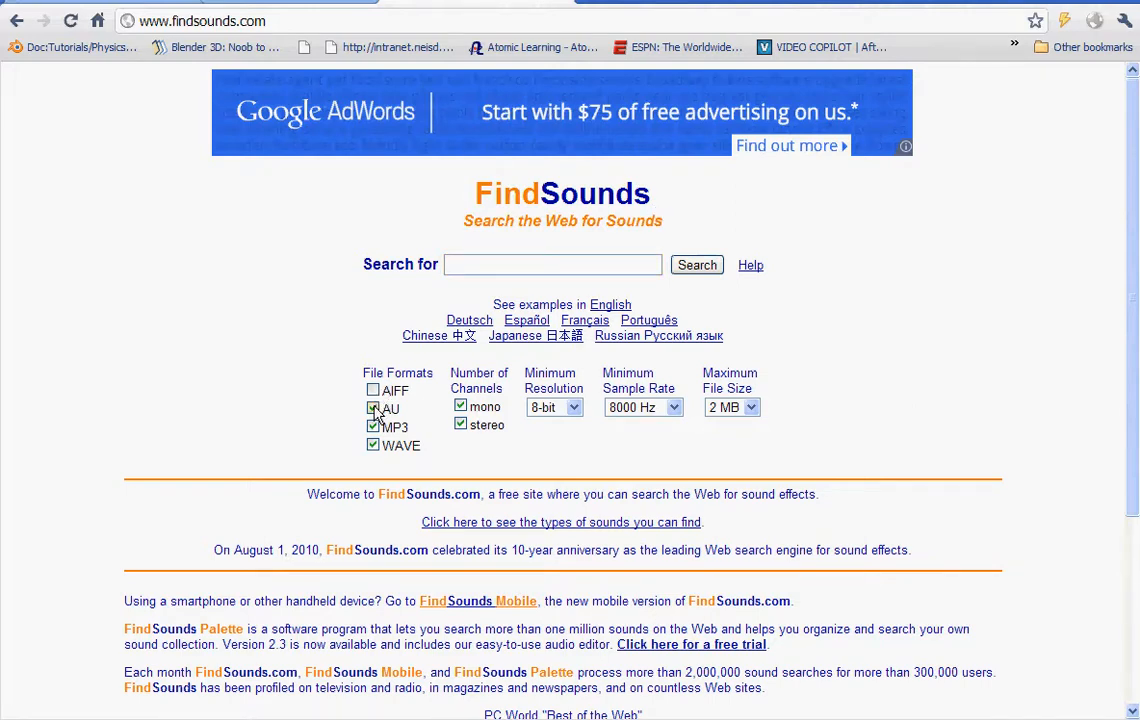
left_click(372, 408)
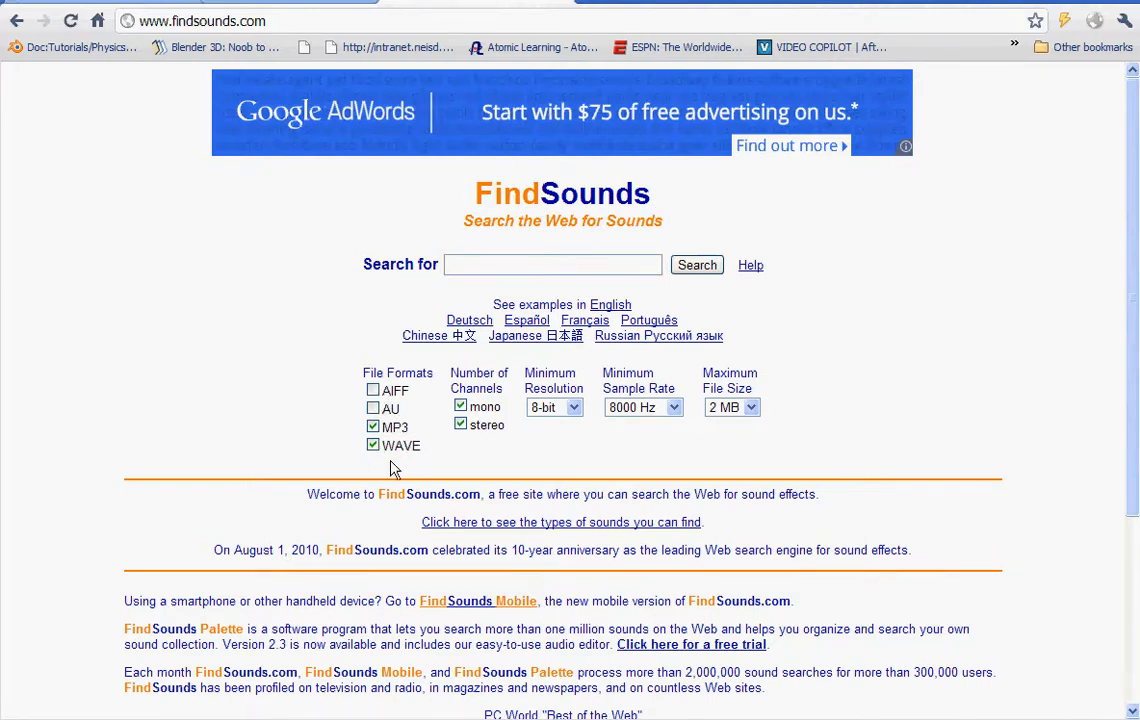
mouse_move(436, 344)
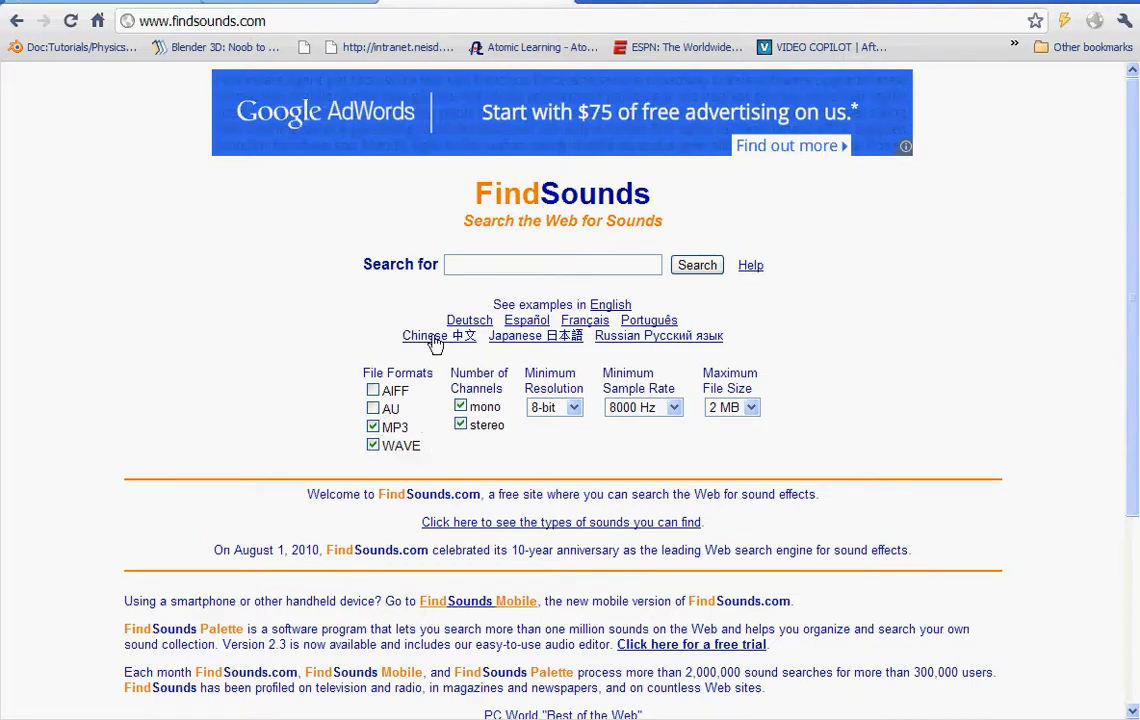
left_click(552, 264)
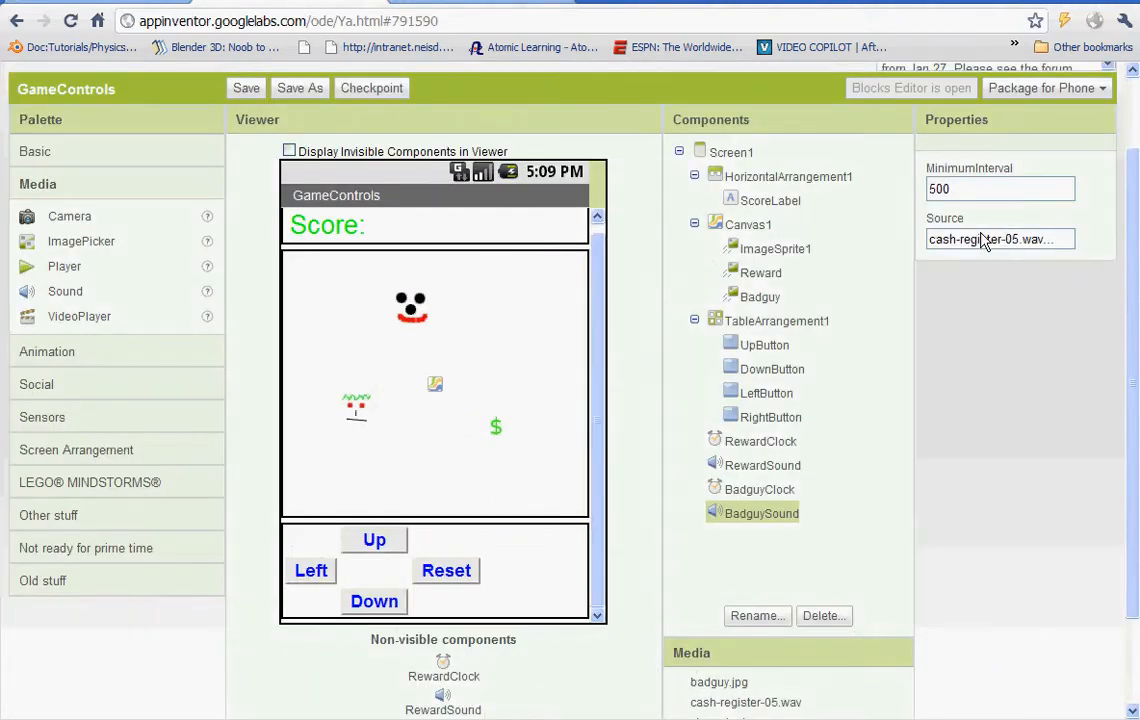
- Set BadguySound's source to woscream4.wav and show the Basic component group
left_click(998, 240)
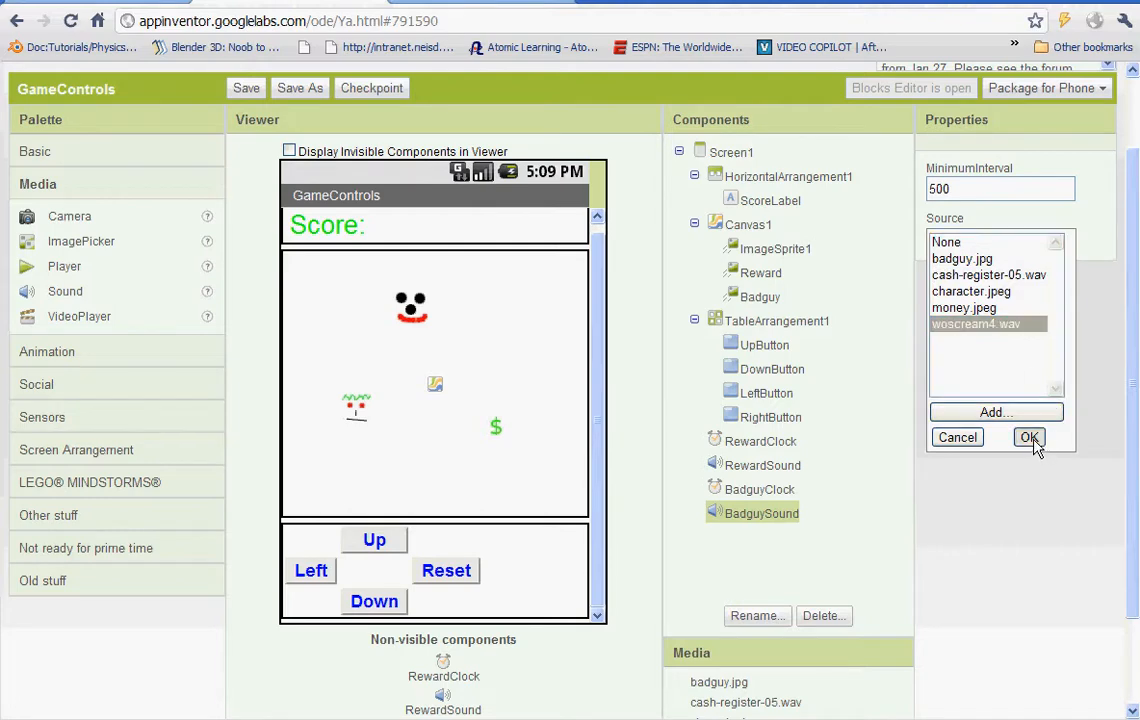
left_click(1028, 436)
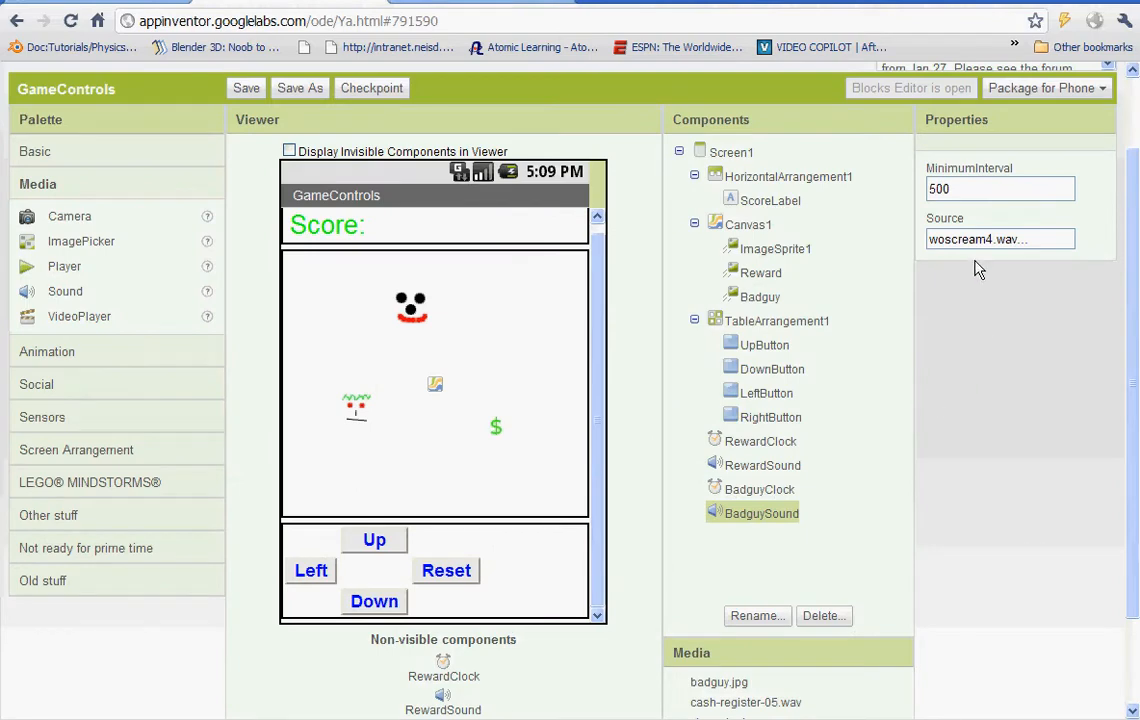
mouse_move(1032, 256)
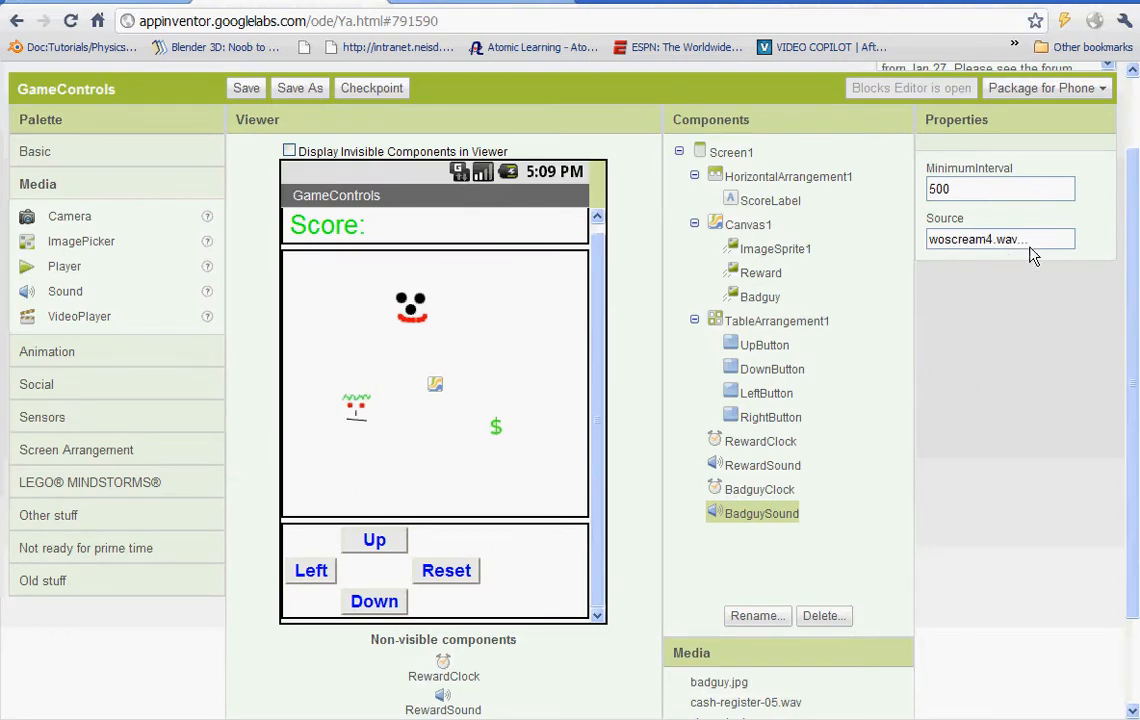
mouse_move(664, 436)
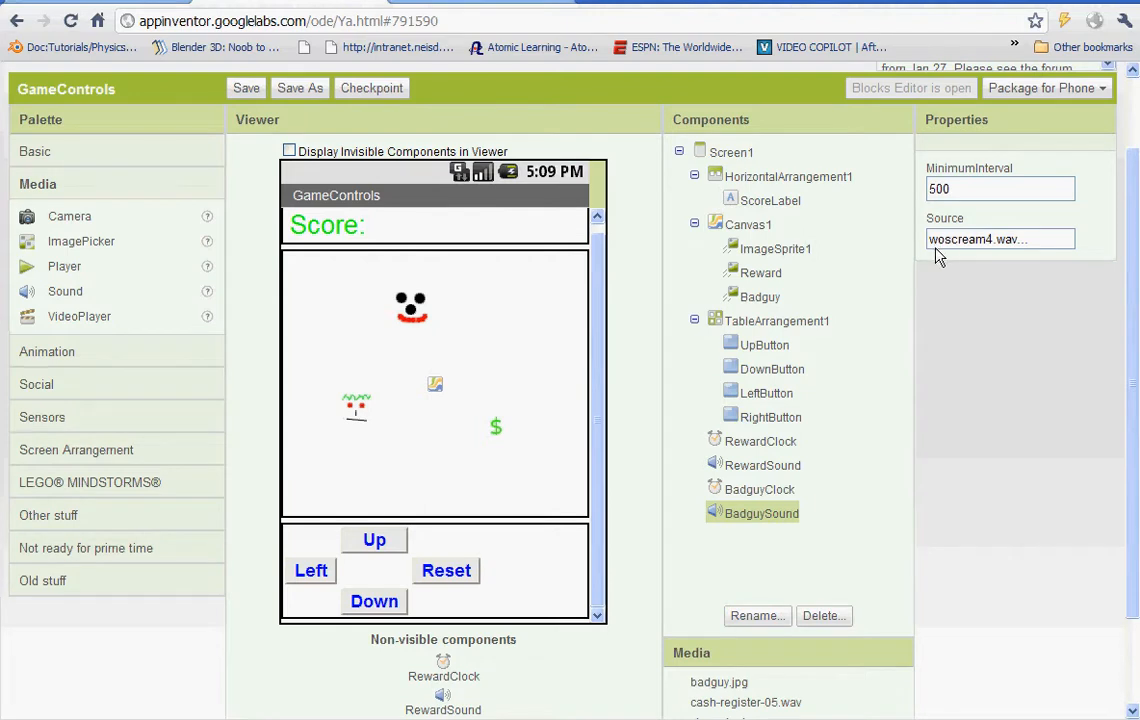
mouse_move(496, 428)
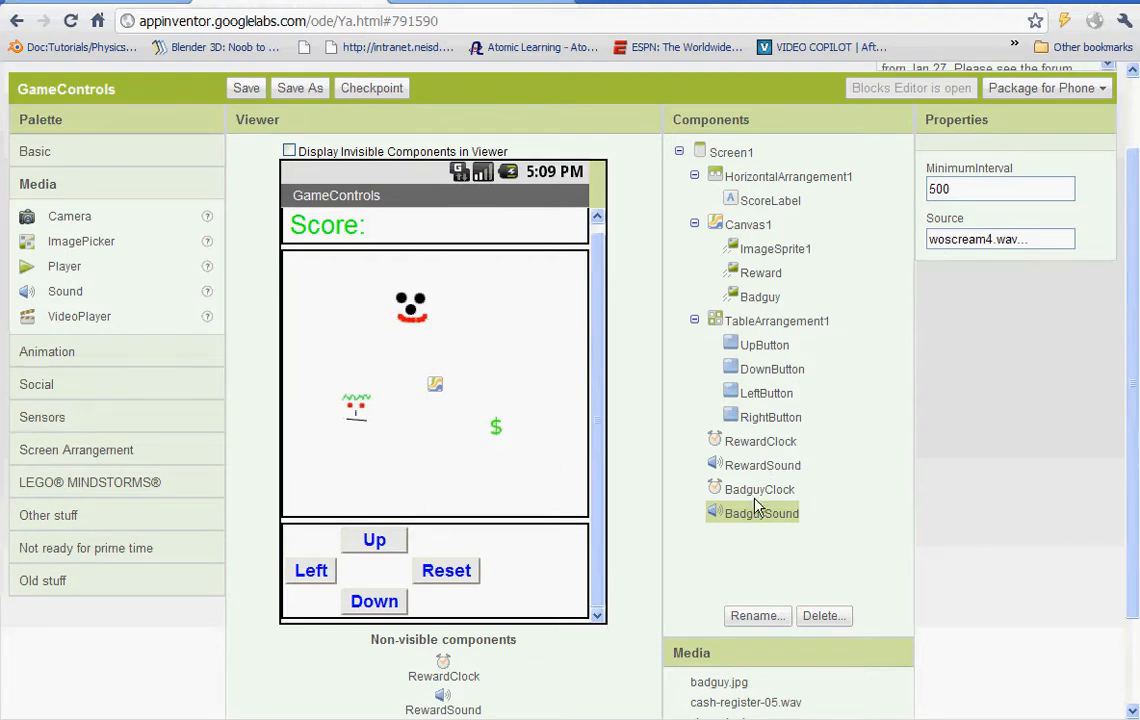
mouse_move(760, 404)
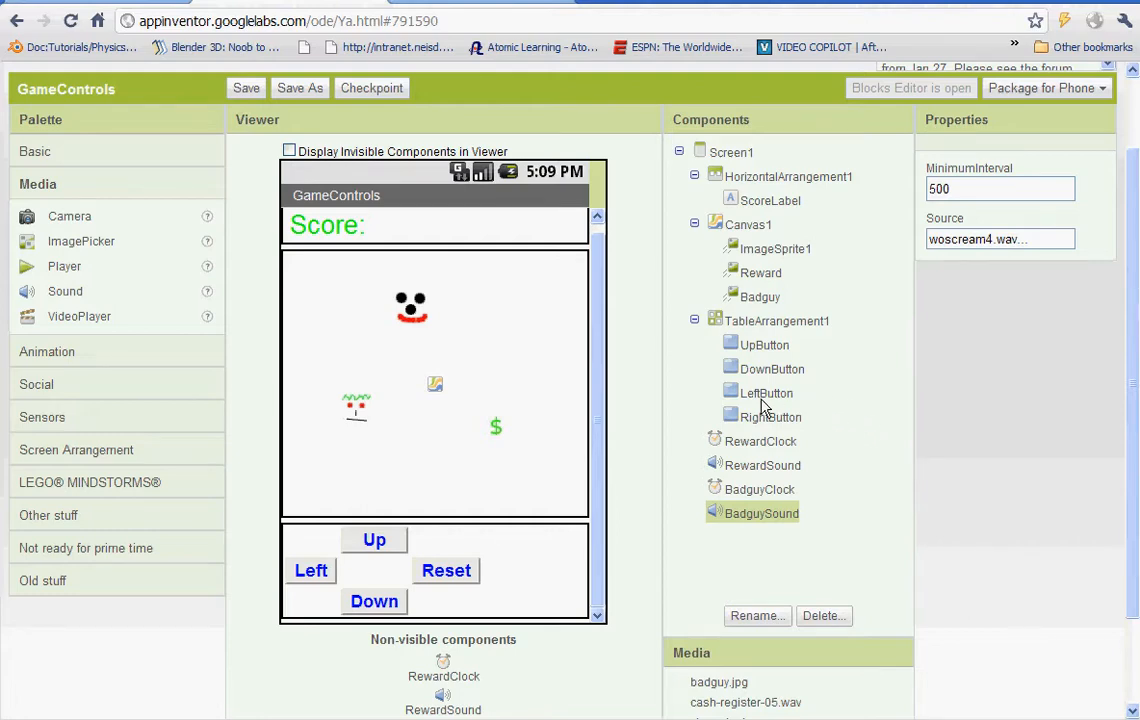
left_click(36, 152)
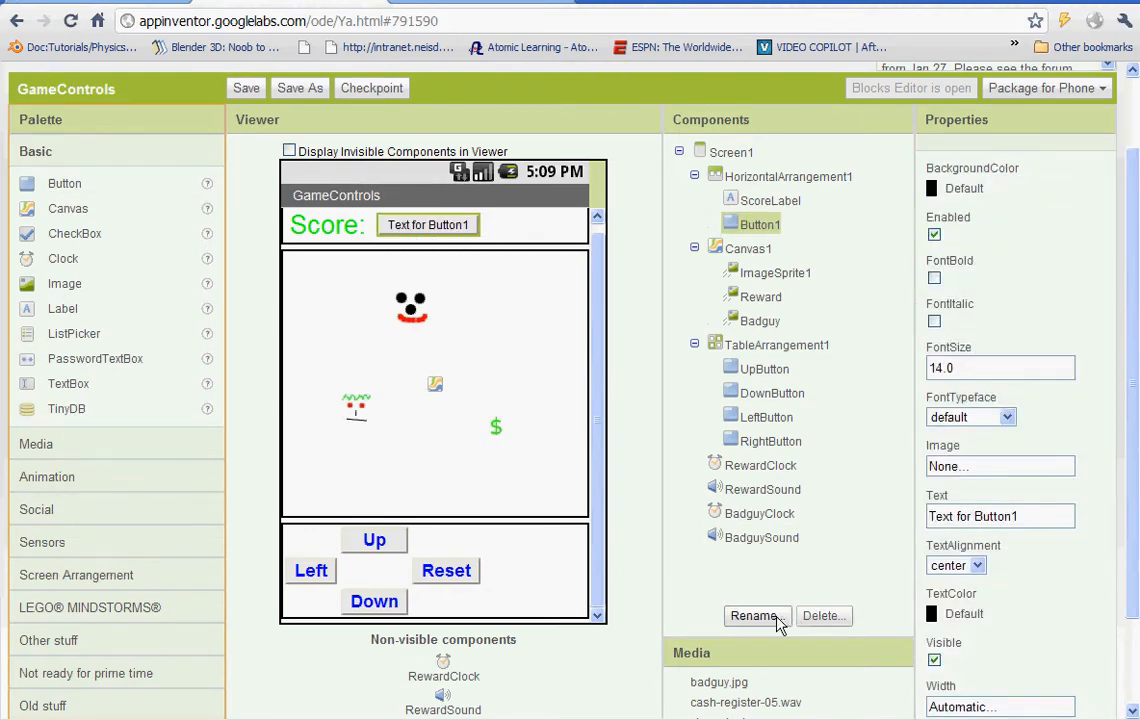
- Rename the button ResetButton, label it Reset and set its font size to 20
left_click(756, 616)
type("ResetButton")
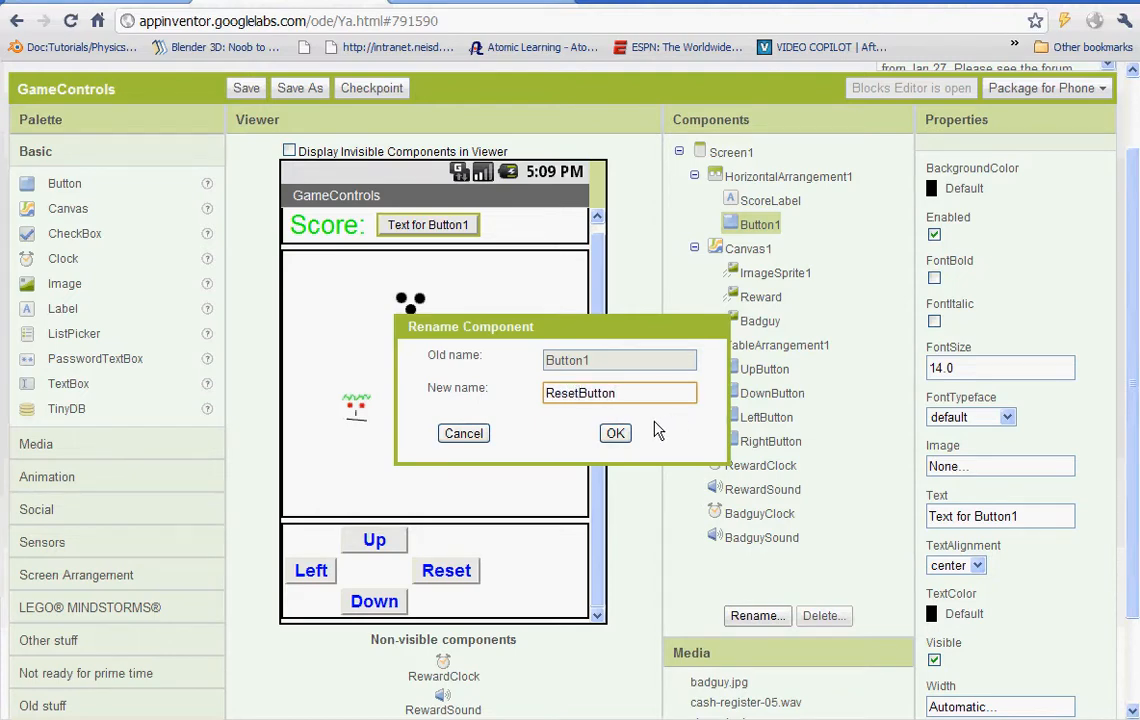
left_click(616, 432)
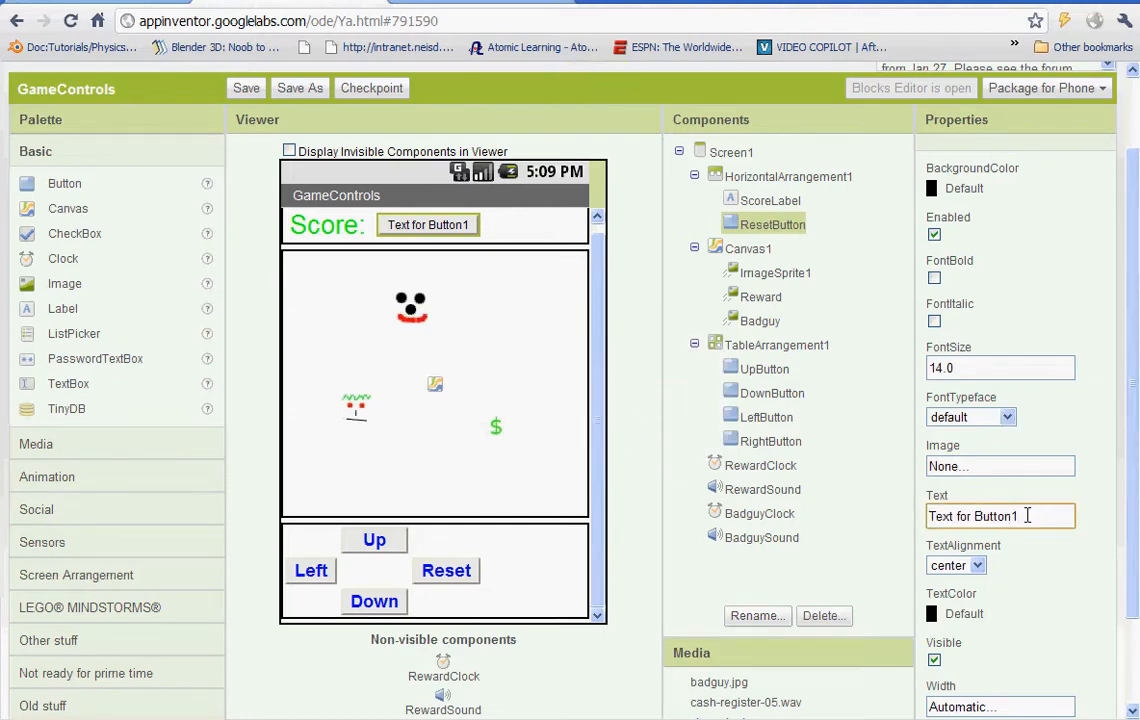
left_click(1000, 516)
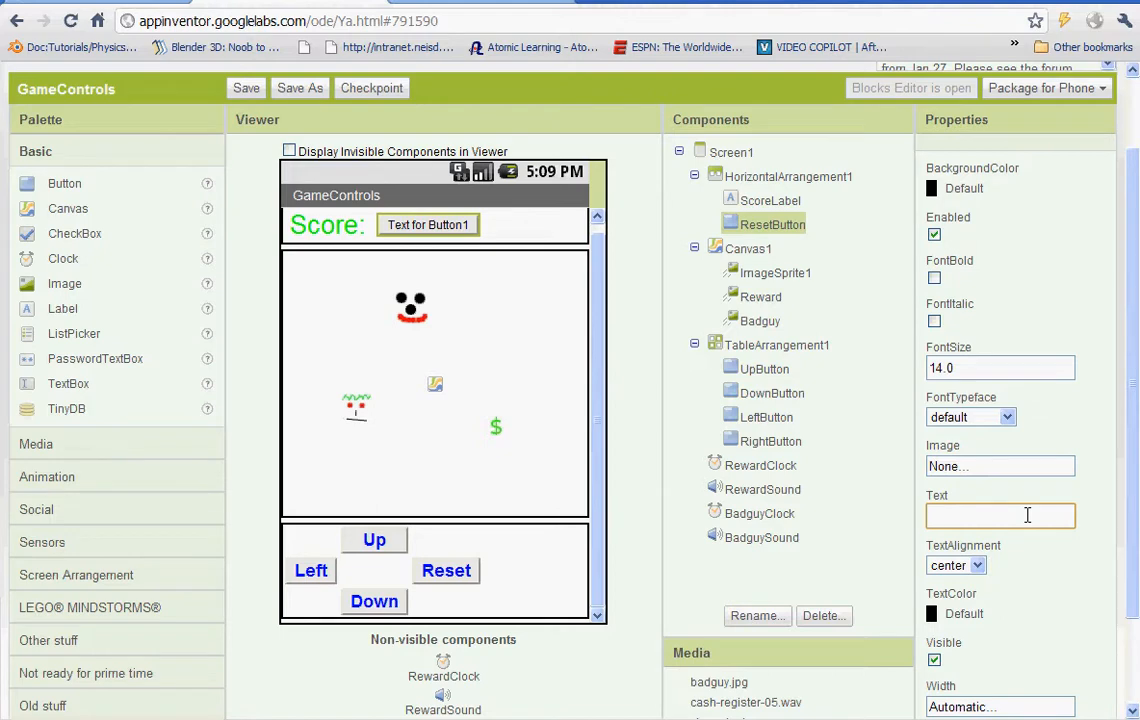
type("Reset")
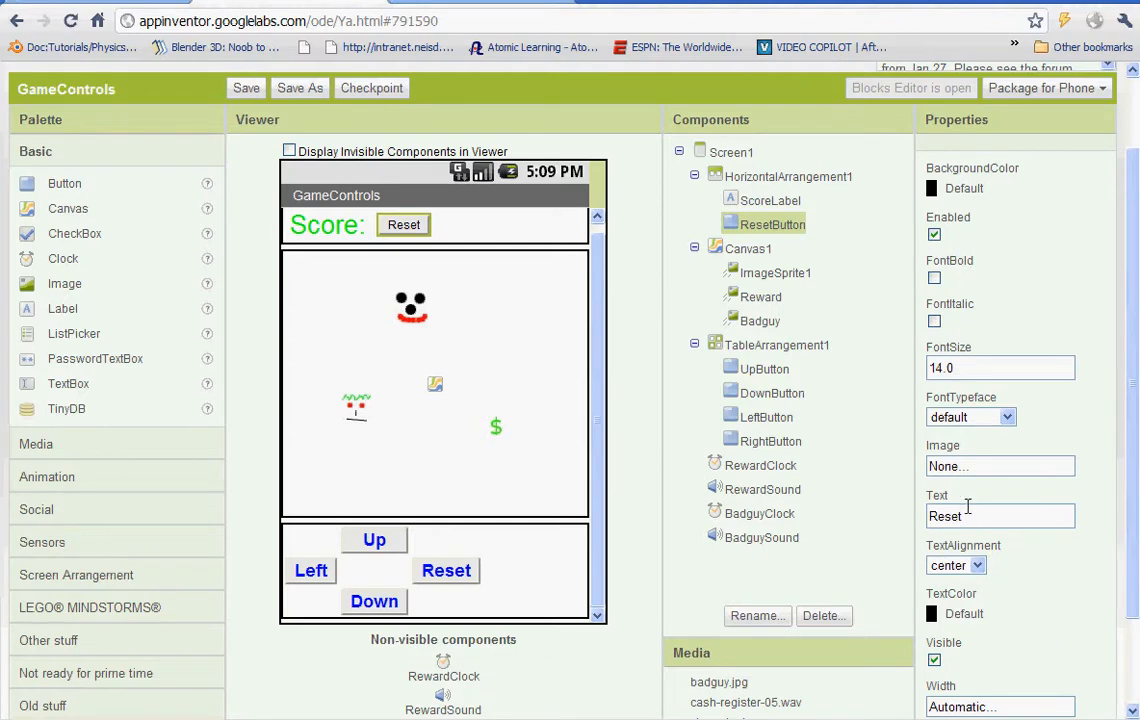
mouse_move(1094, 348)
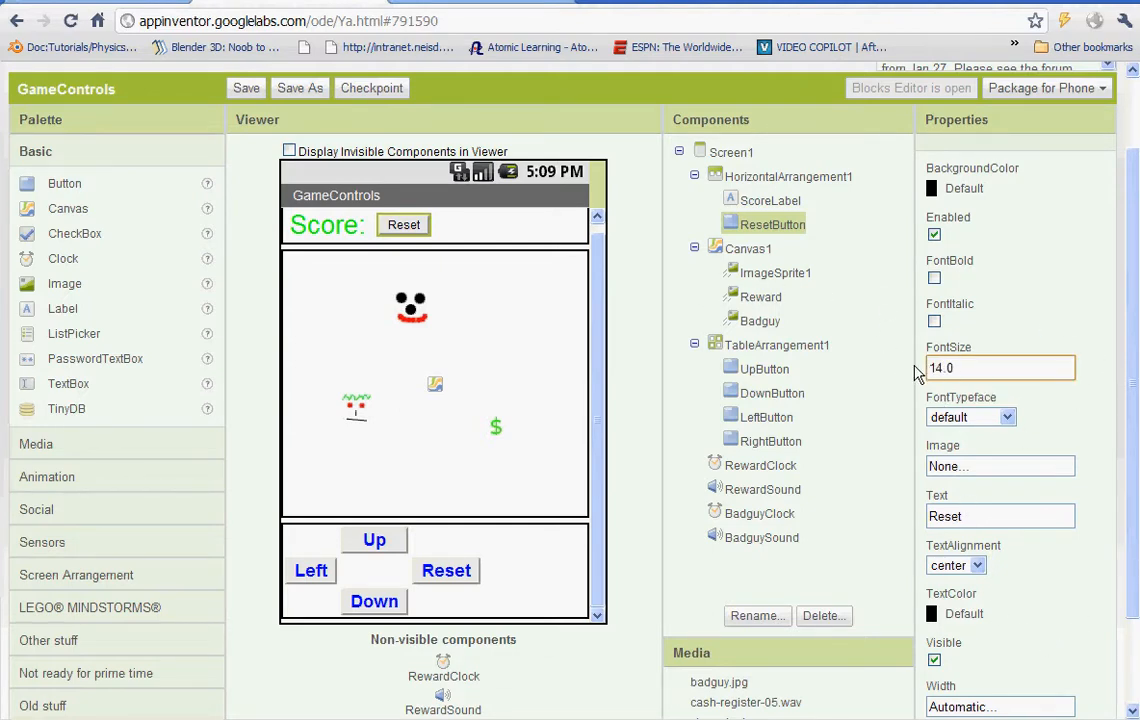
type("20")
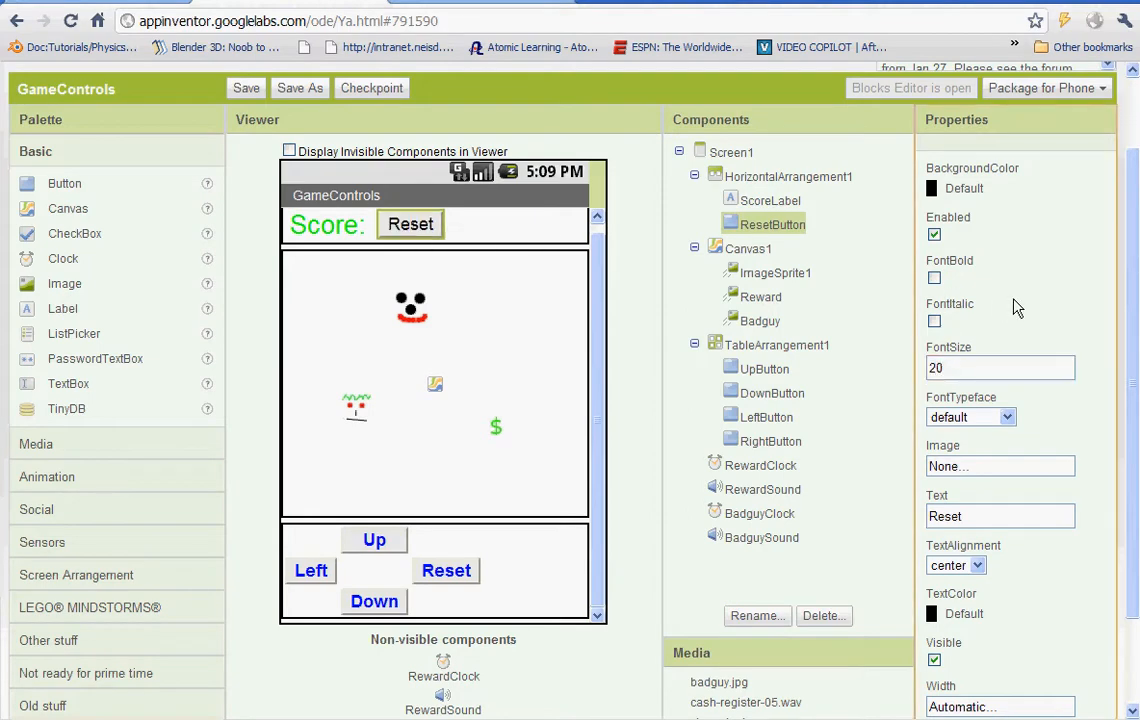
mouse_move(556, 708)
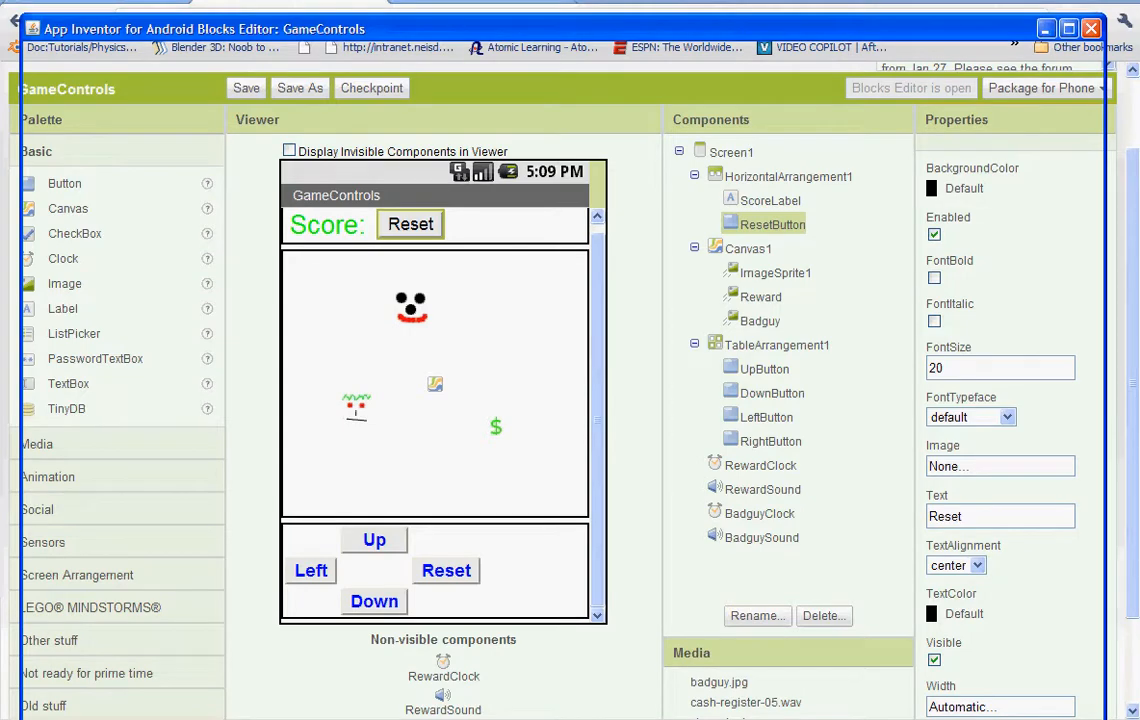
- Dismiss the Blocks Editor error and browse the BadguySound and BadguyClock drawers under My Blocks
left_click(908, 88)
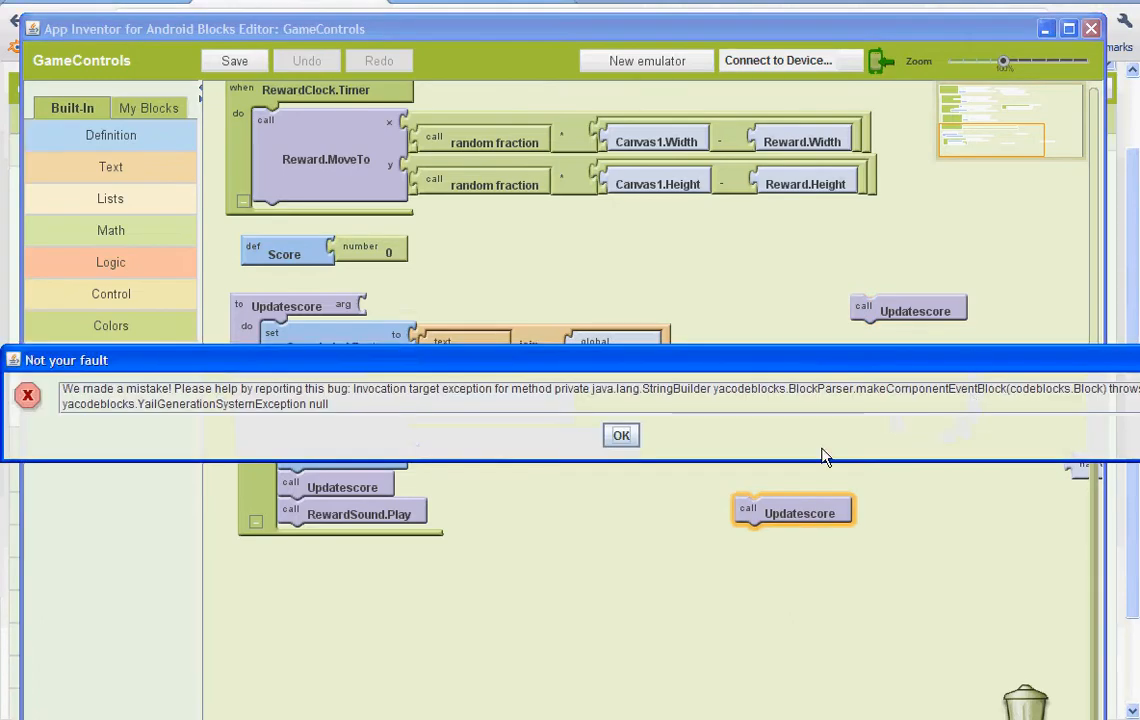
left_click(620, 436)
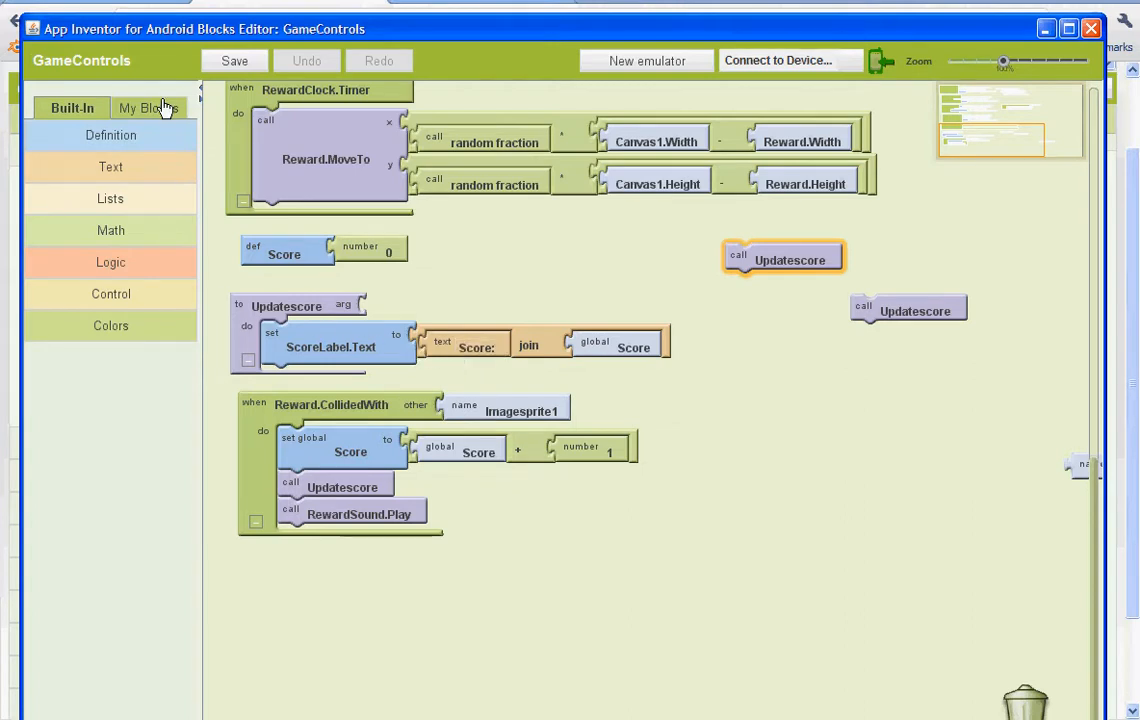
left_click(148, 108)
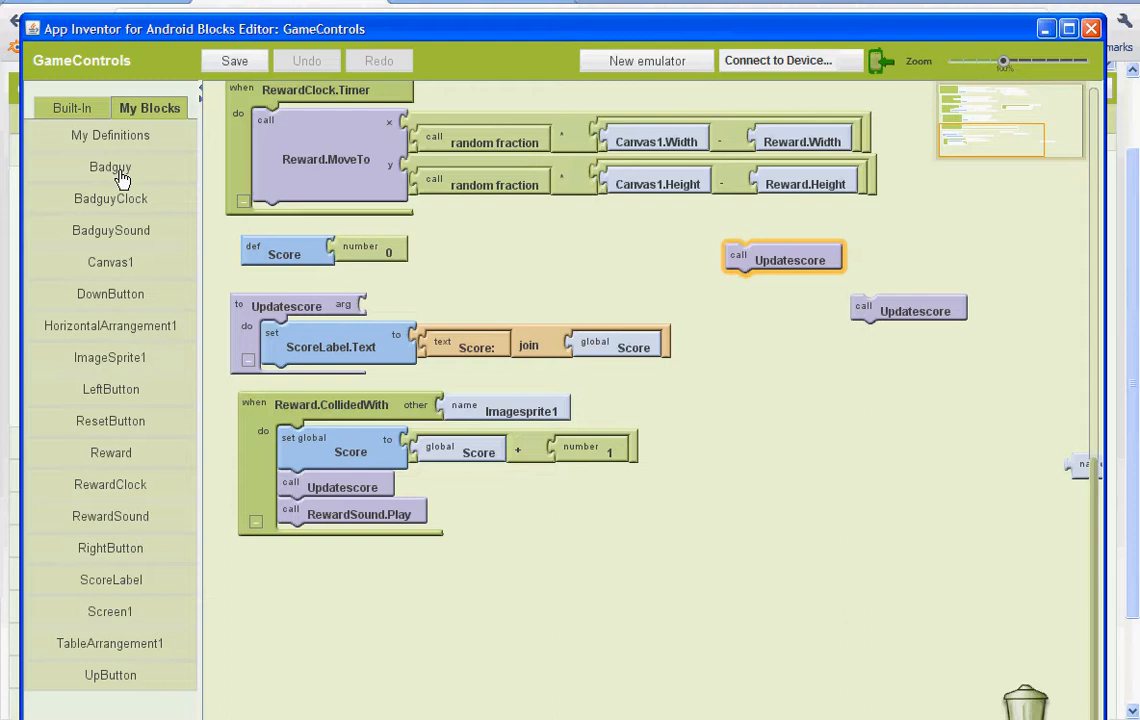
mouse_move(164, 498)
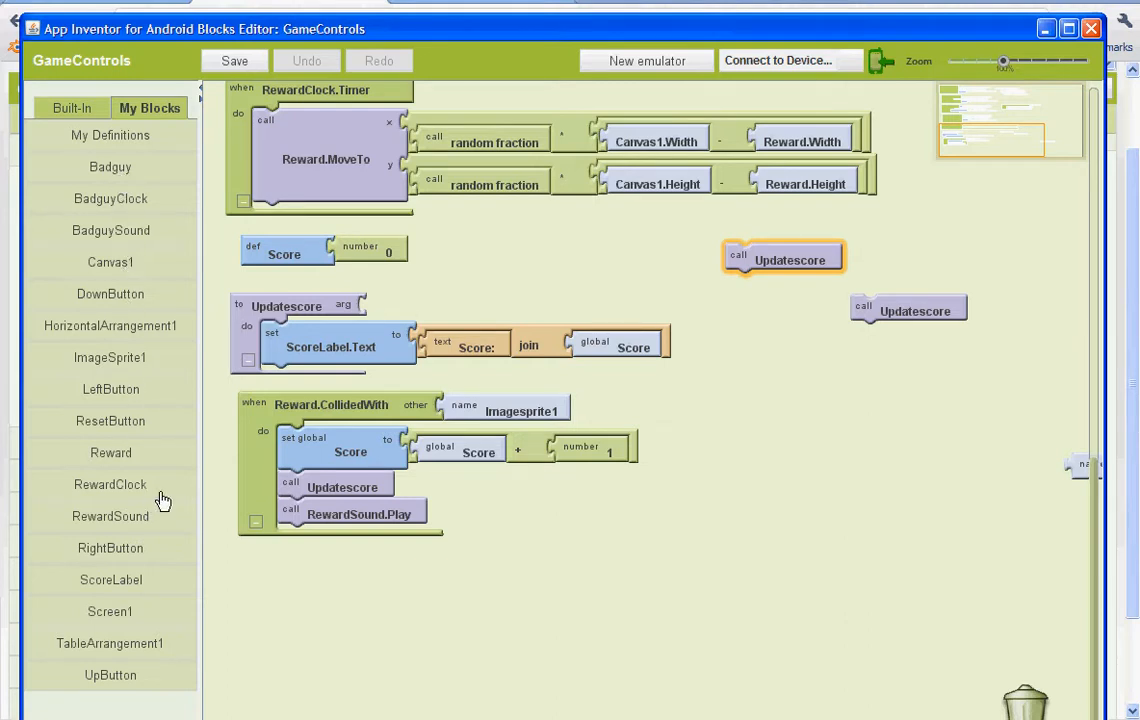
left_click(234, 60)
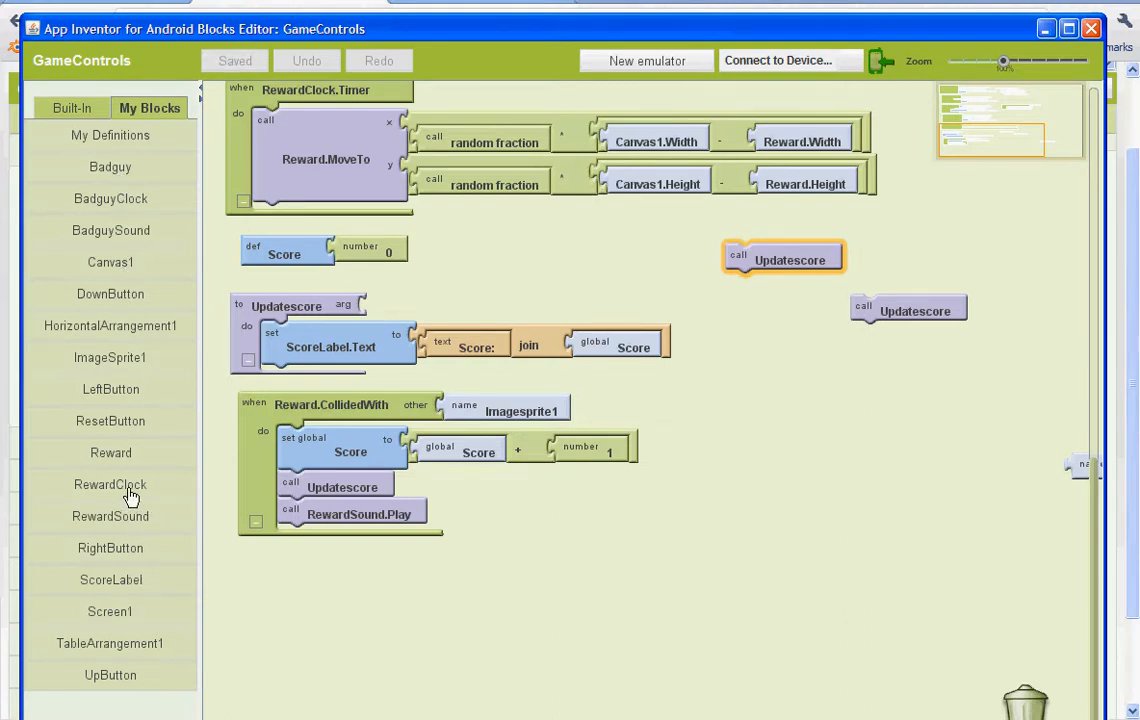
left_click(110, 230)
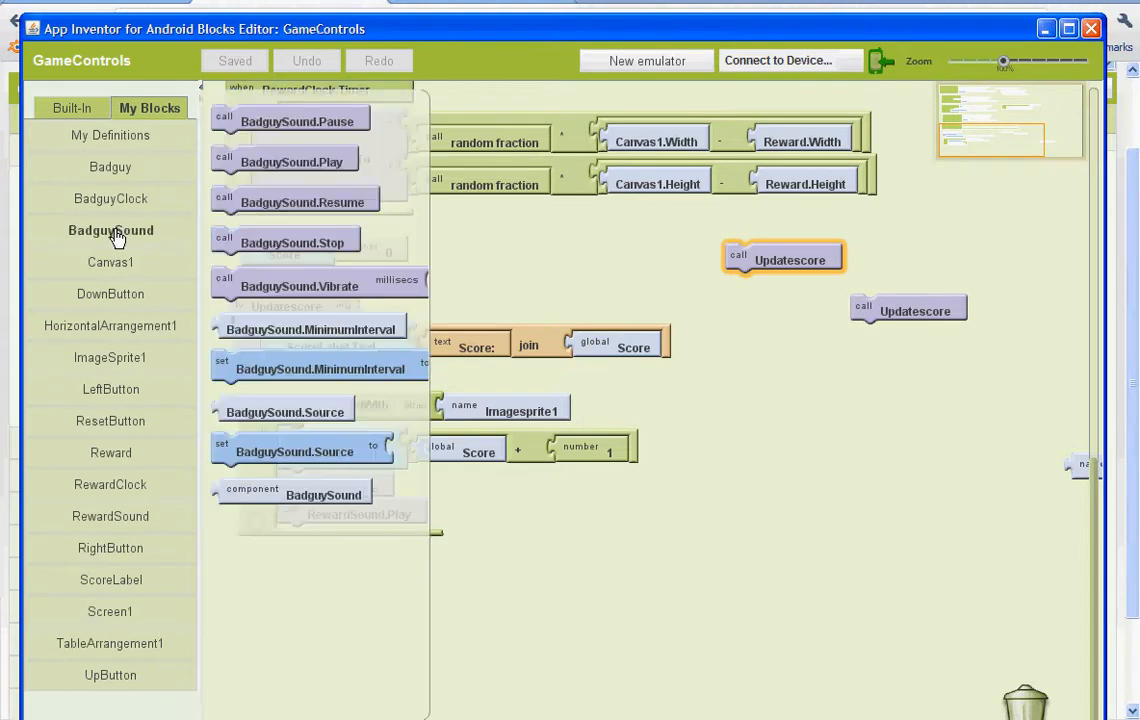
mouse_move(138, 204)
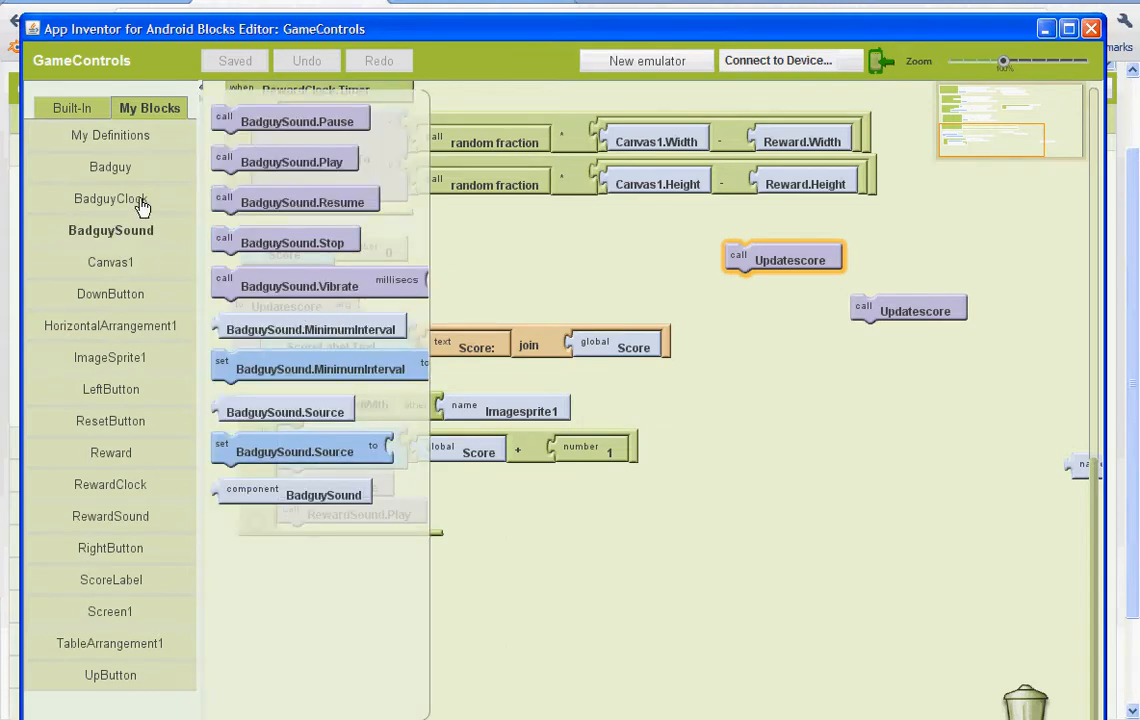
left_click(110, 200)
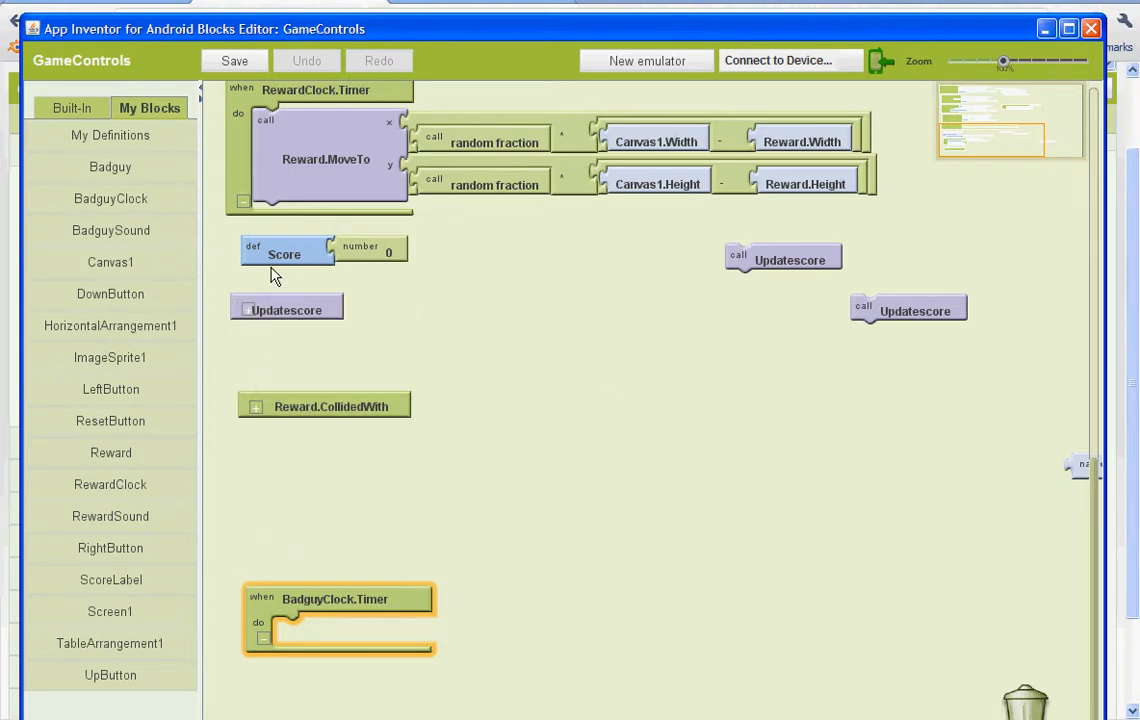
- Move the Score definition and collapsed Updatescore procedure aside and show the Badguy drawer
left_click_drag(288, 252, 940, 222)
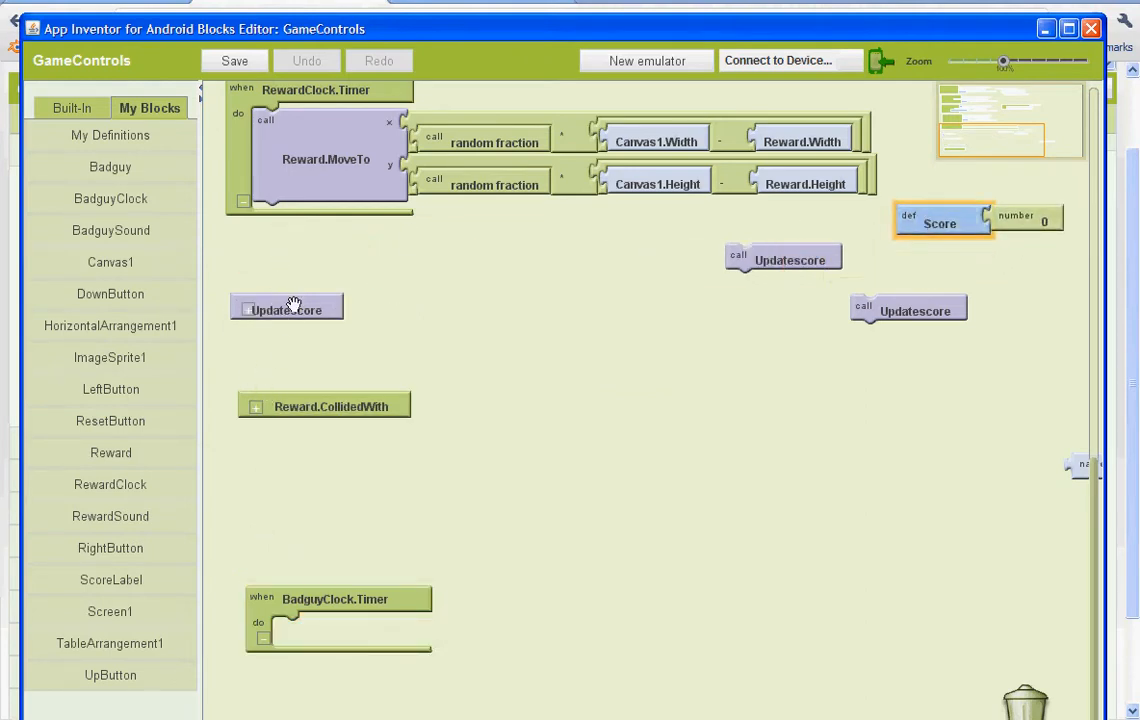
left_click_drag(288, 308, 760, 370)
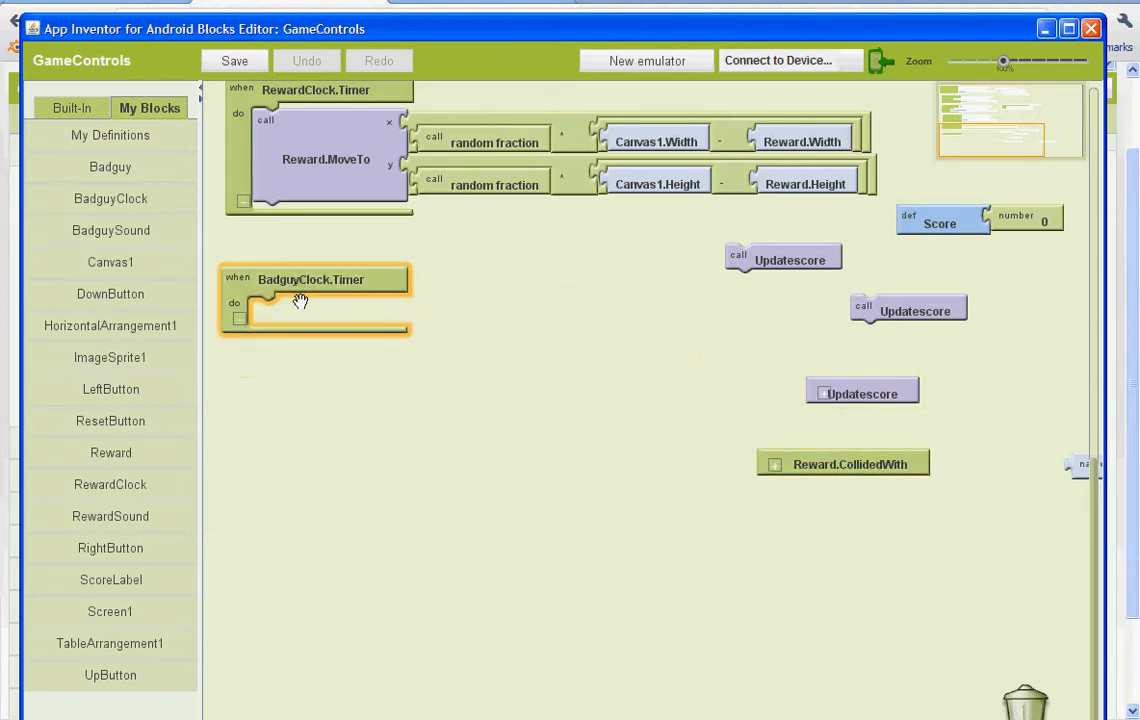
mouse_move(282, 136)
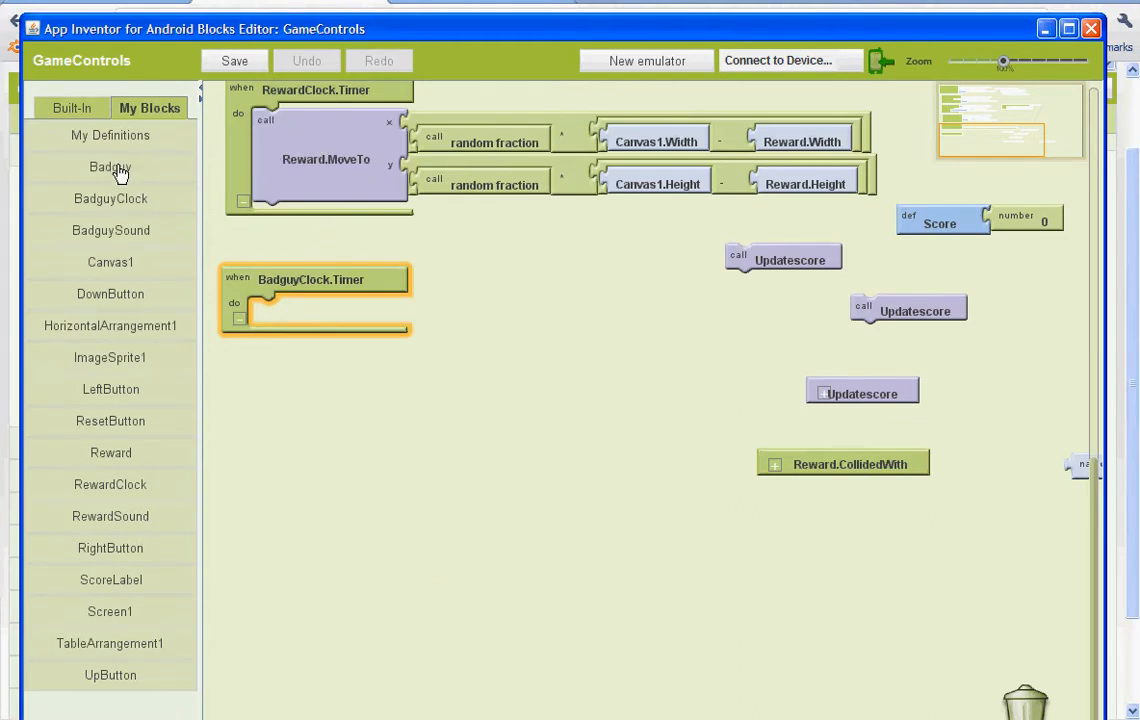
left_click(110, 168)
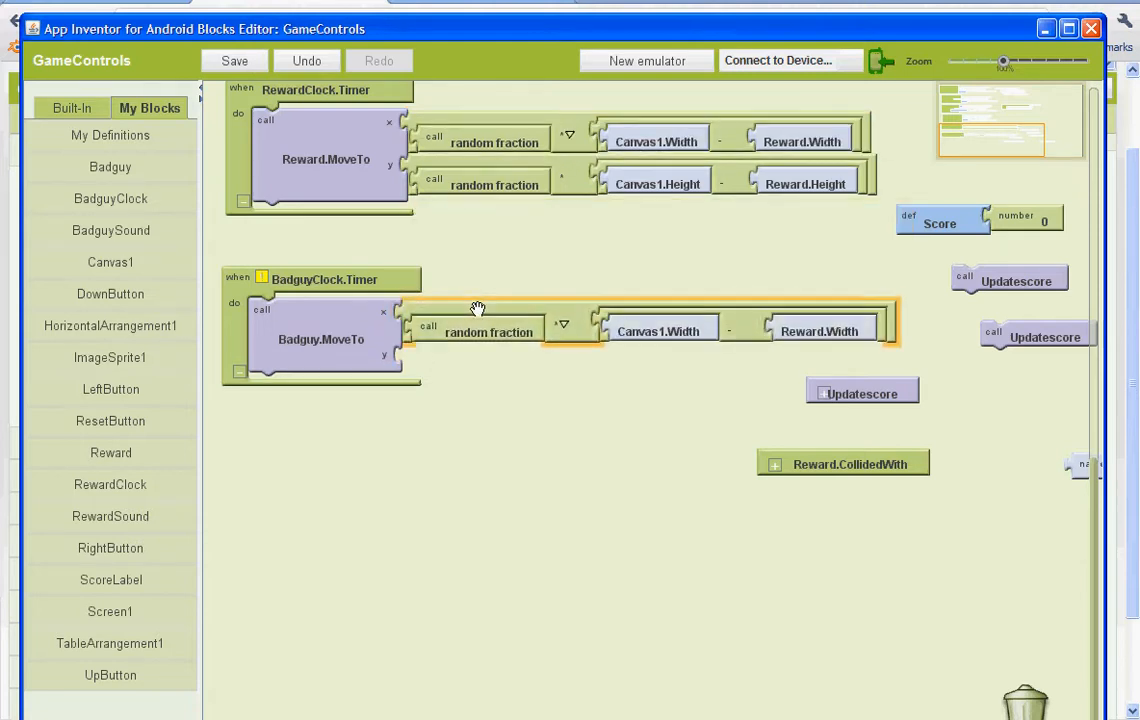
- Set aside the spare Reward.Width block and put Badguy.Width into the MoveTo x subtraction
left_click_drag(824, 332, 944, 468)
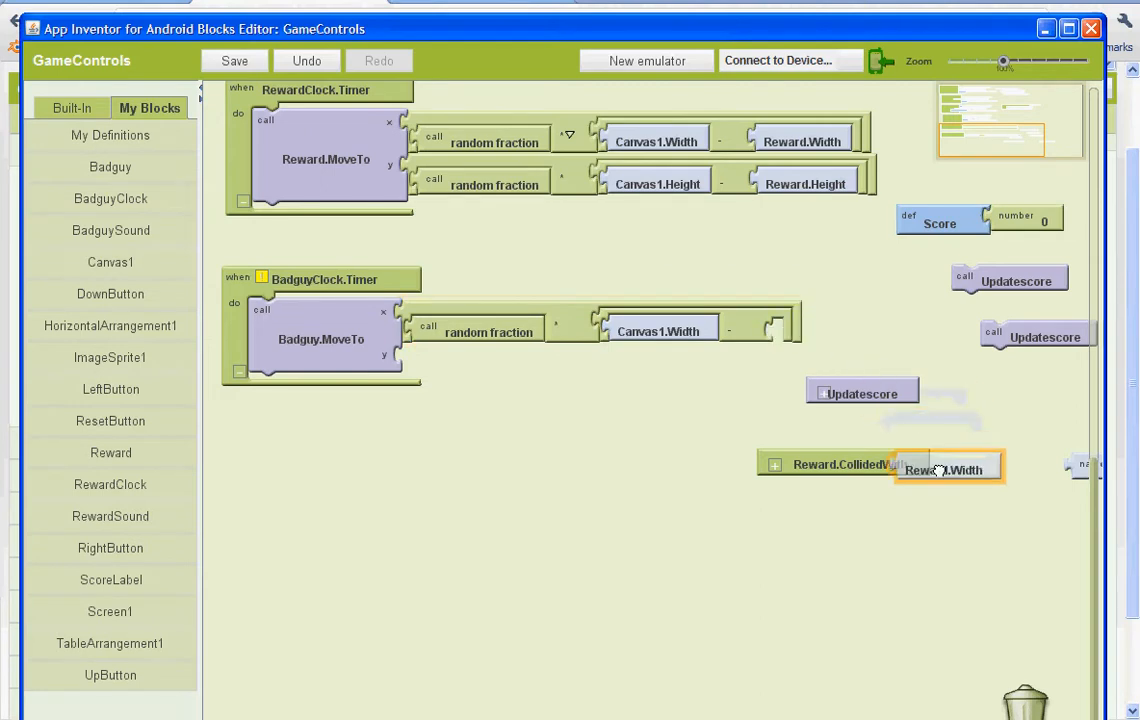
left_click_drag(944, 468, 820, 330)
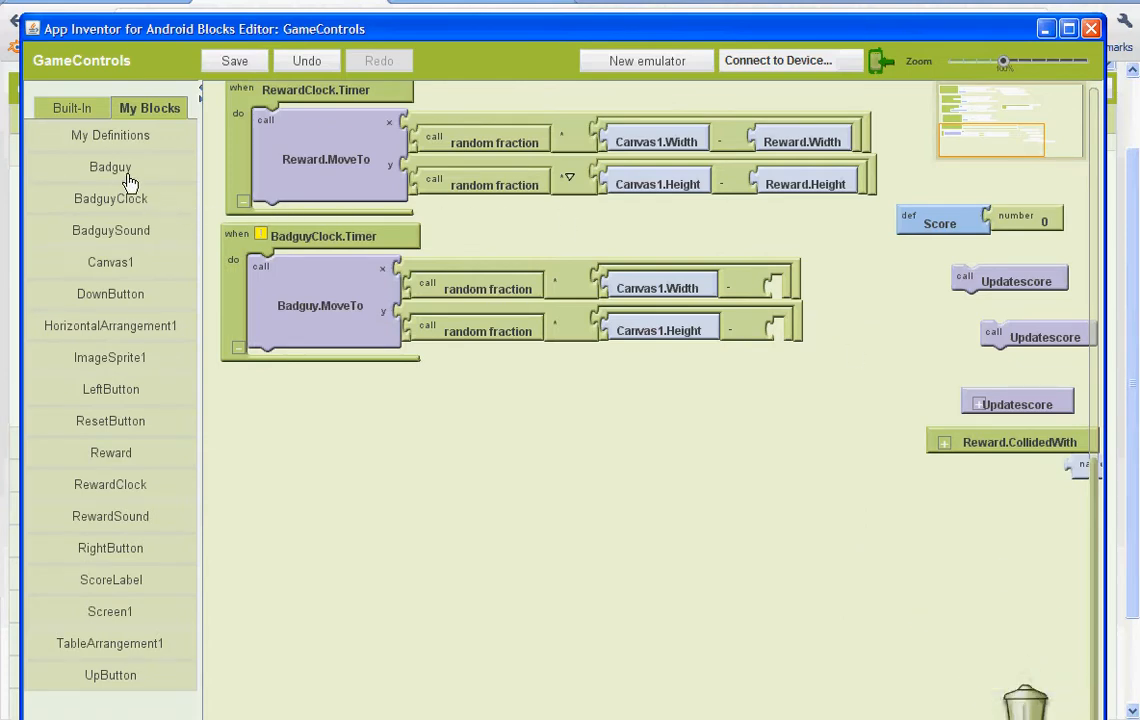
left_click(110, 168)
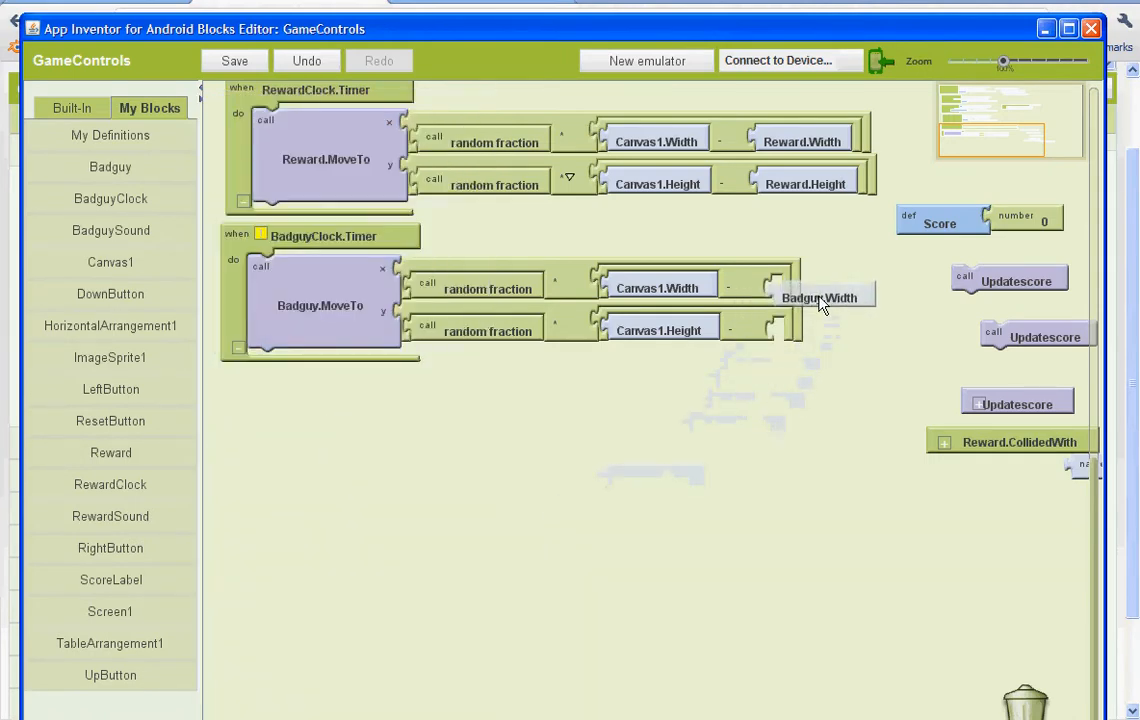
left_click(110, 168)
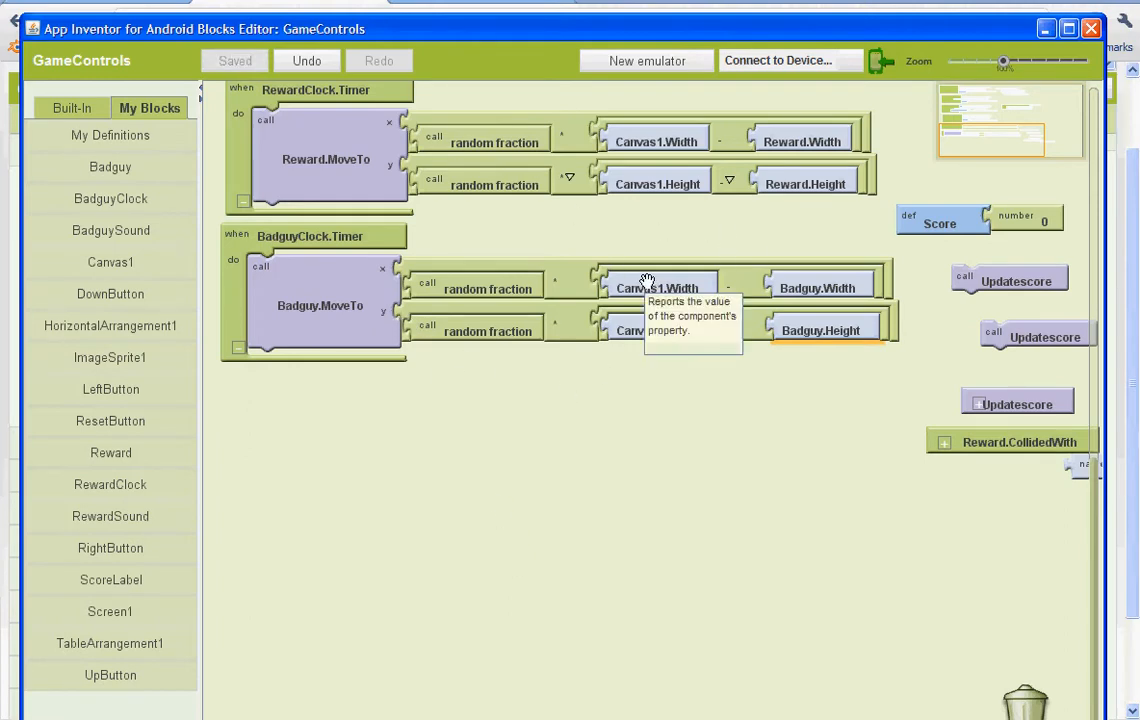
mouse_move(704, 404)
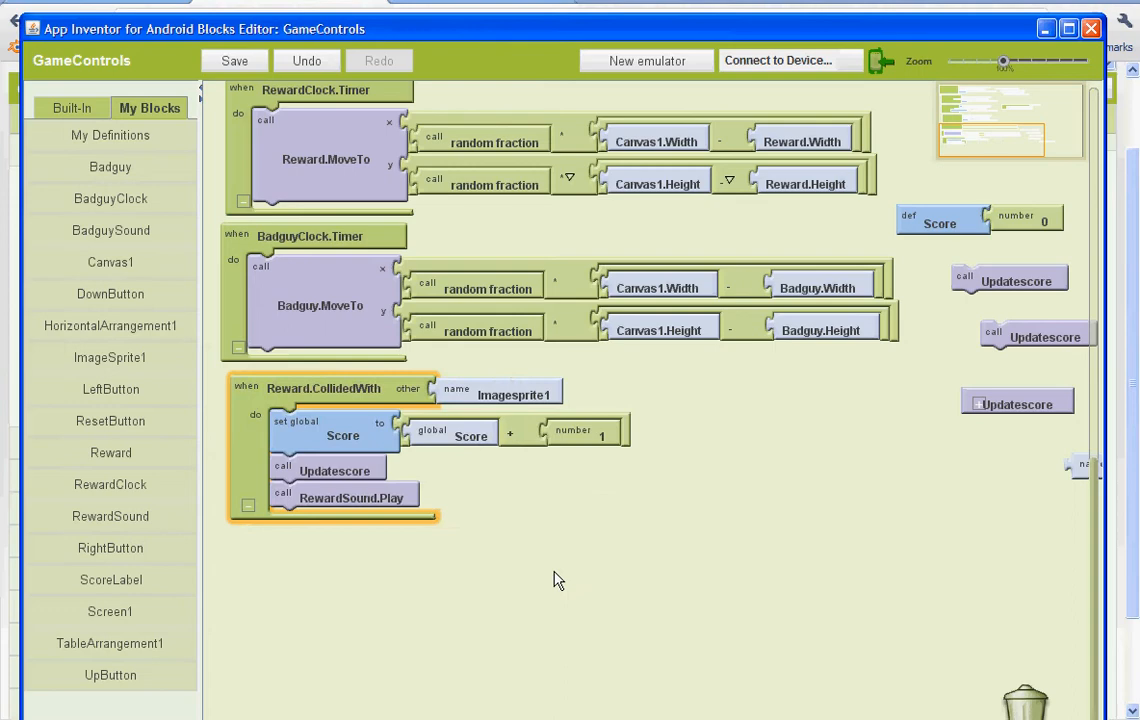
mouse_move(148, 158)
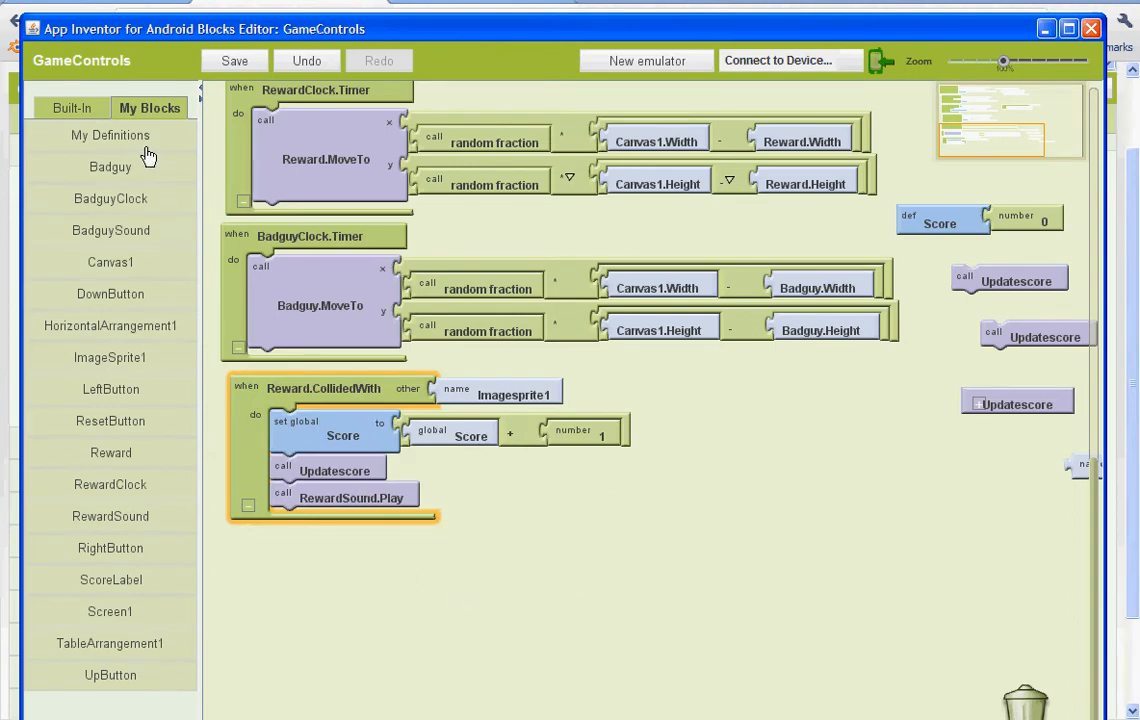
- Add Badguy.CollidedWith from the Badguy drawer with its other named imagesprite1
left_click(110, 168)
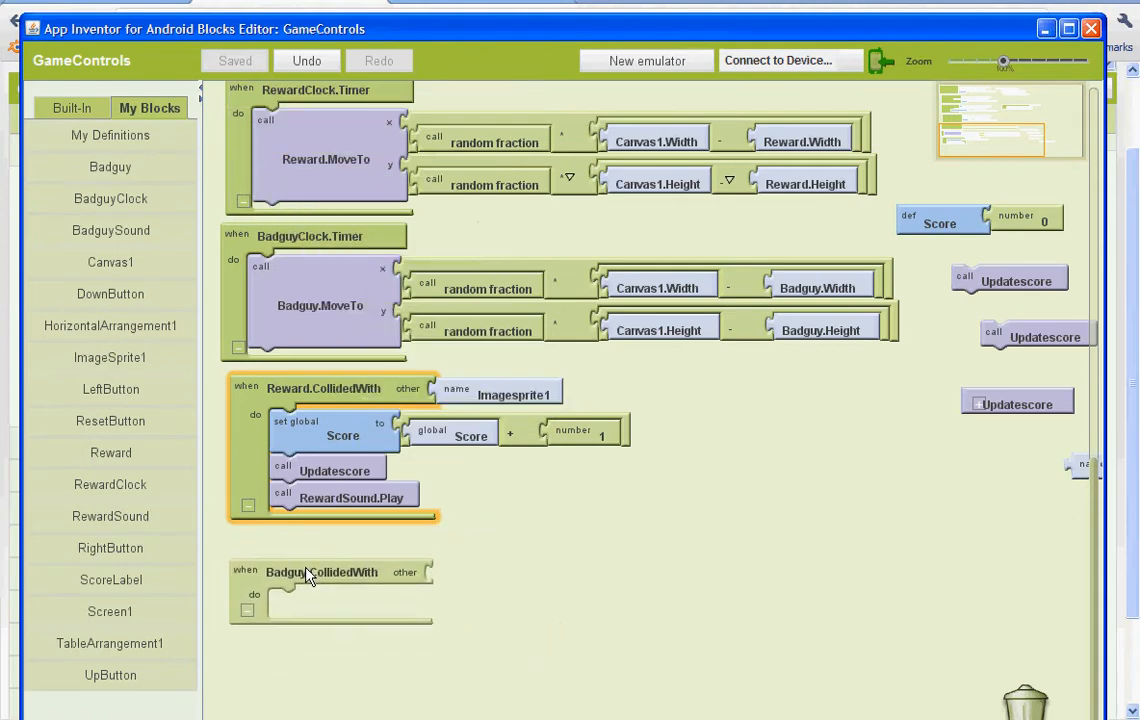
left_click(322, 572)
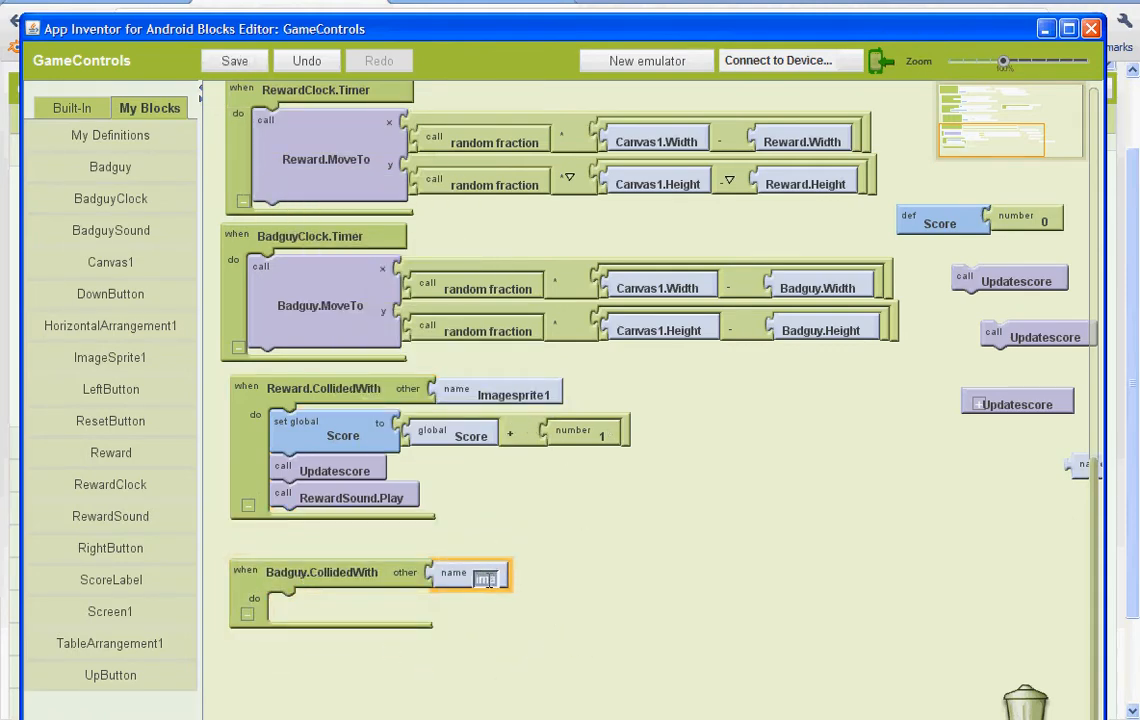
type("imagesprite1")
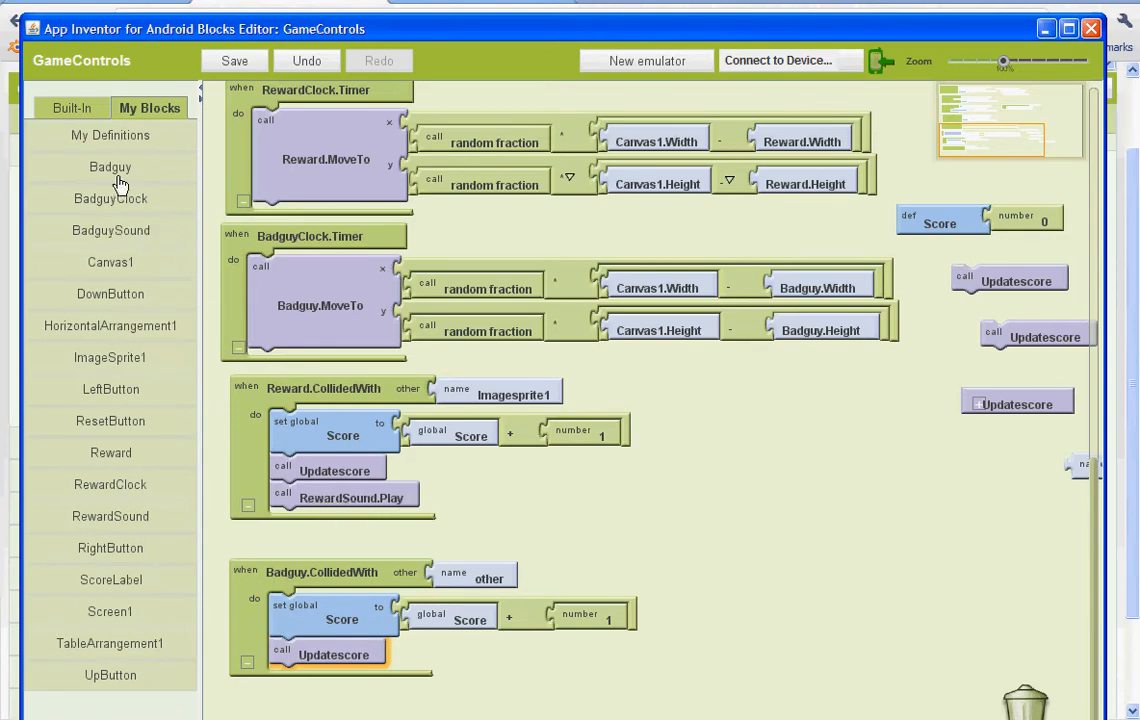
- Add BadguySound.Play to Badguy.CollidedWith and change the score amount from 1 to -1
left_click(110, 230)
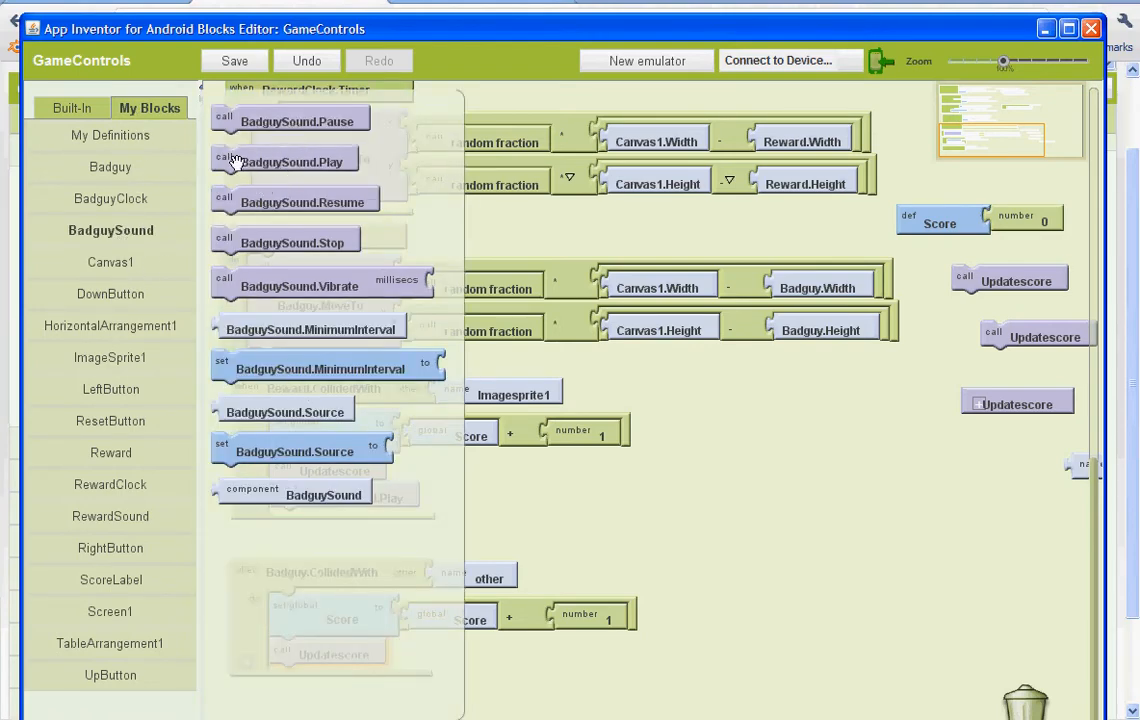
mouse_move(294, 160)
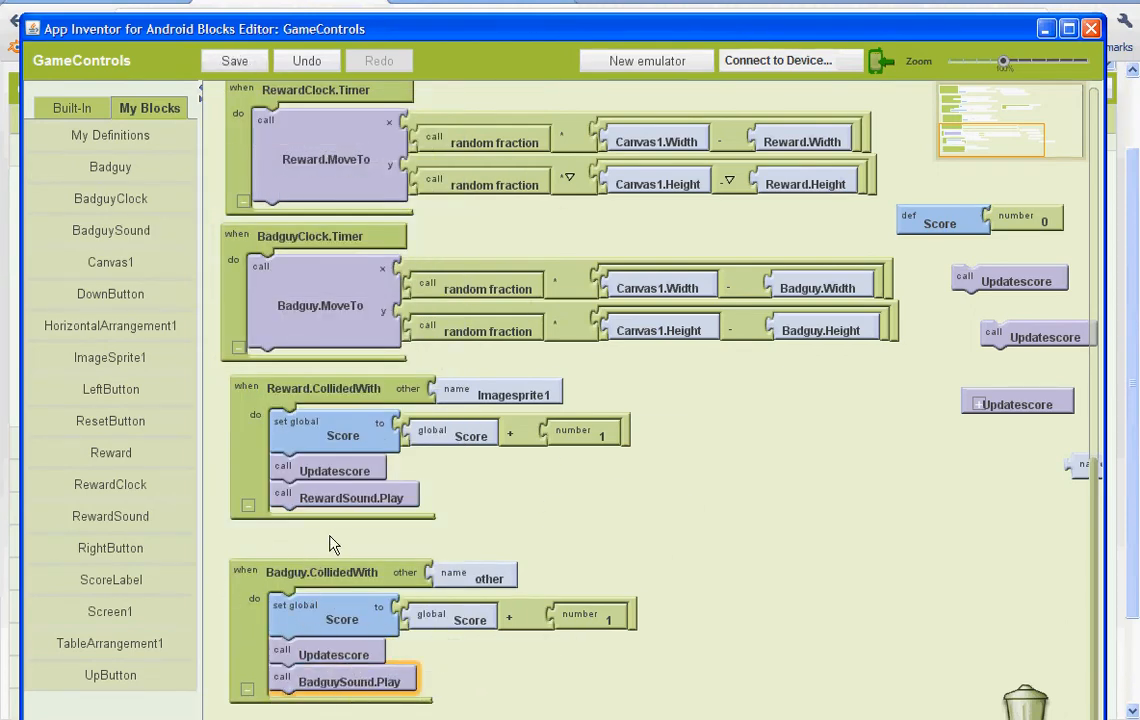
mouse_move(388, 662)
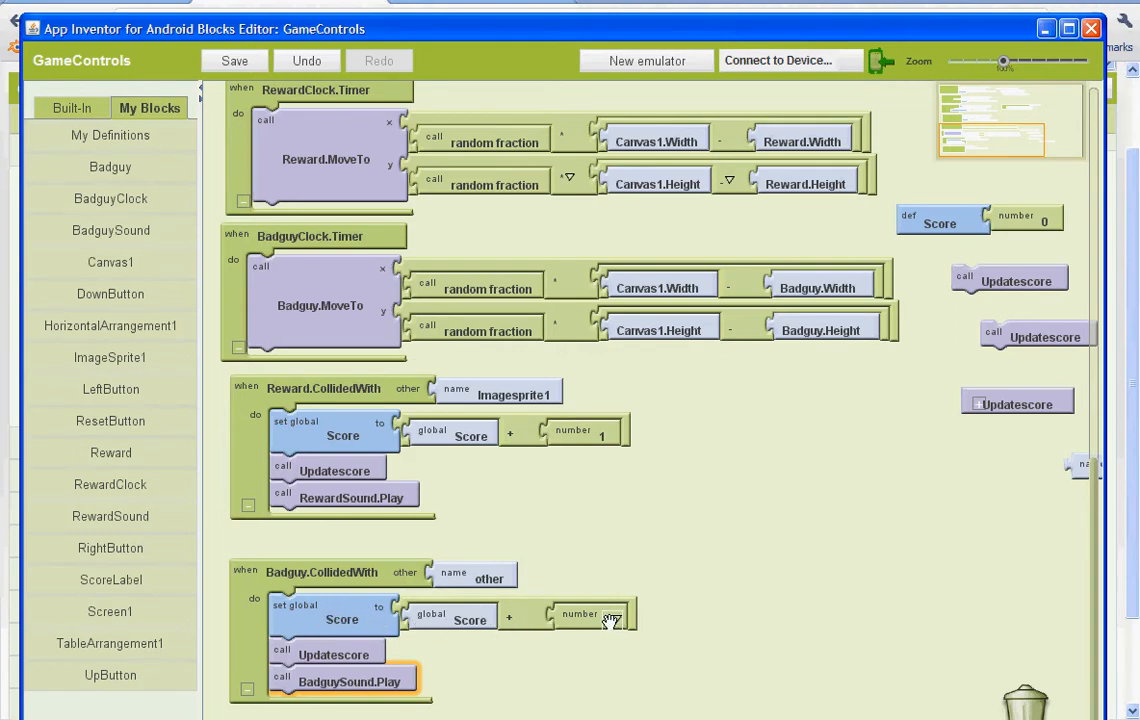
left_click(610, 614)
type("-1")
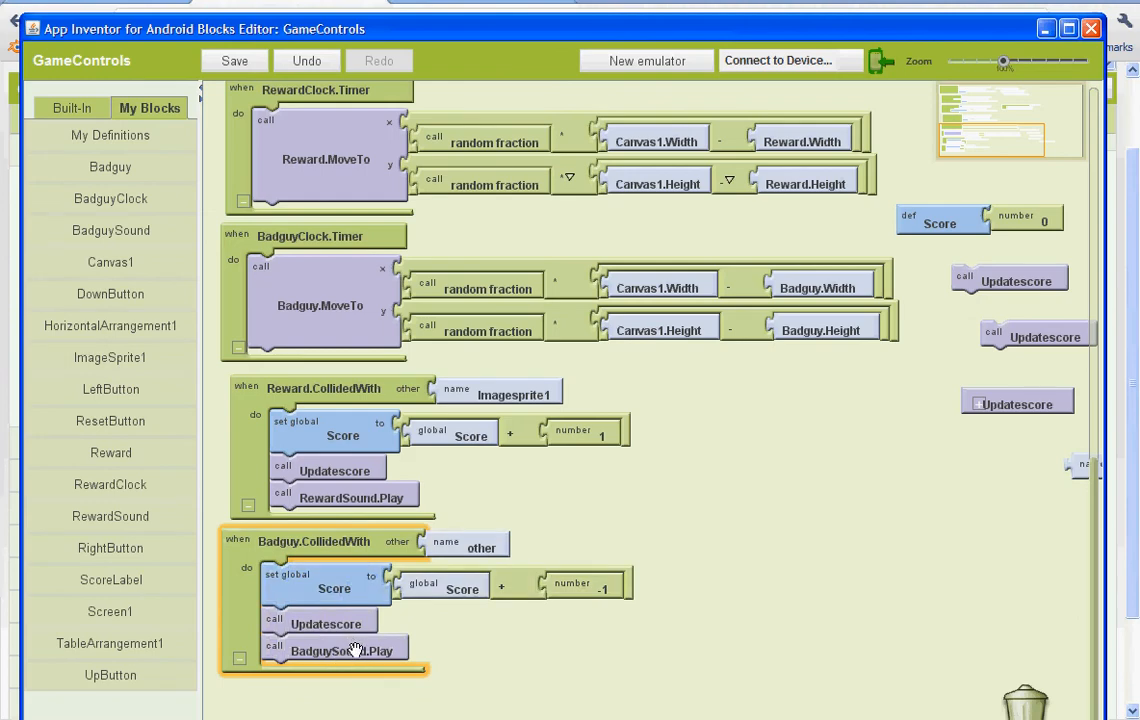
mouse_move(356, 648)
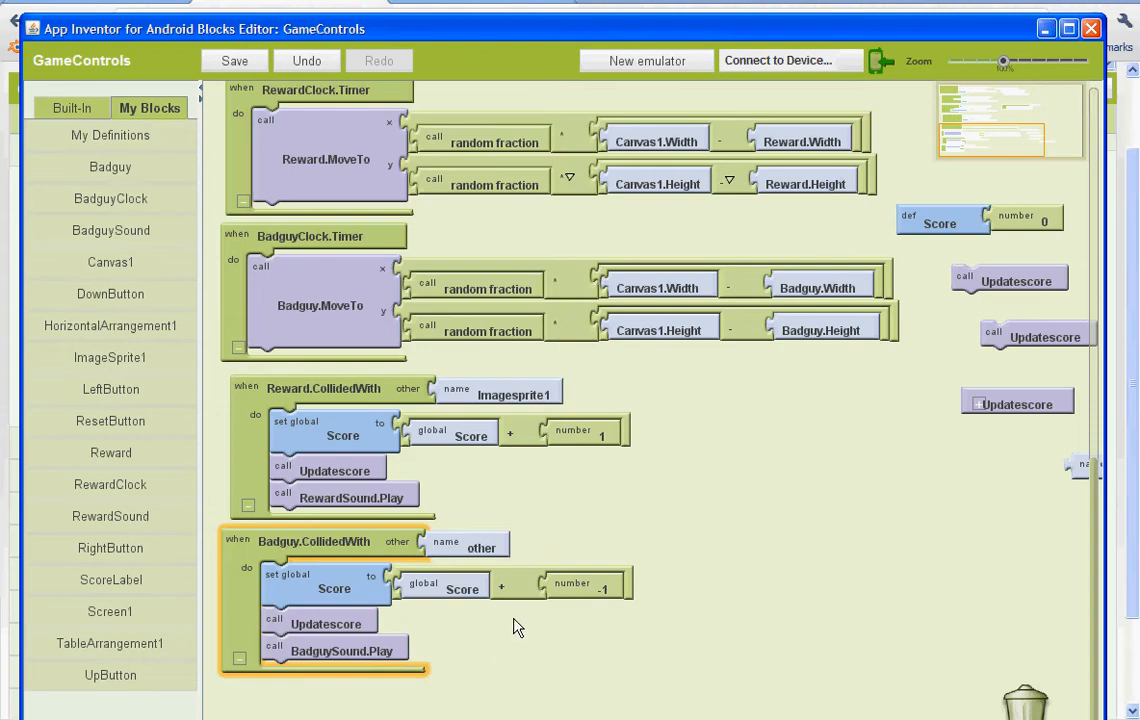
mouse_move(144, 336)
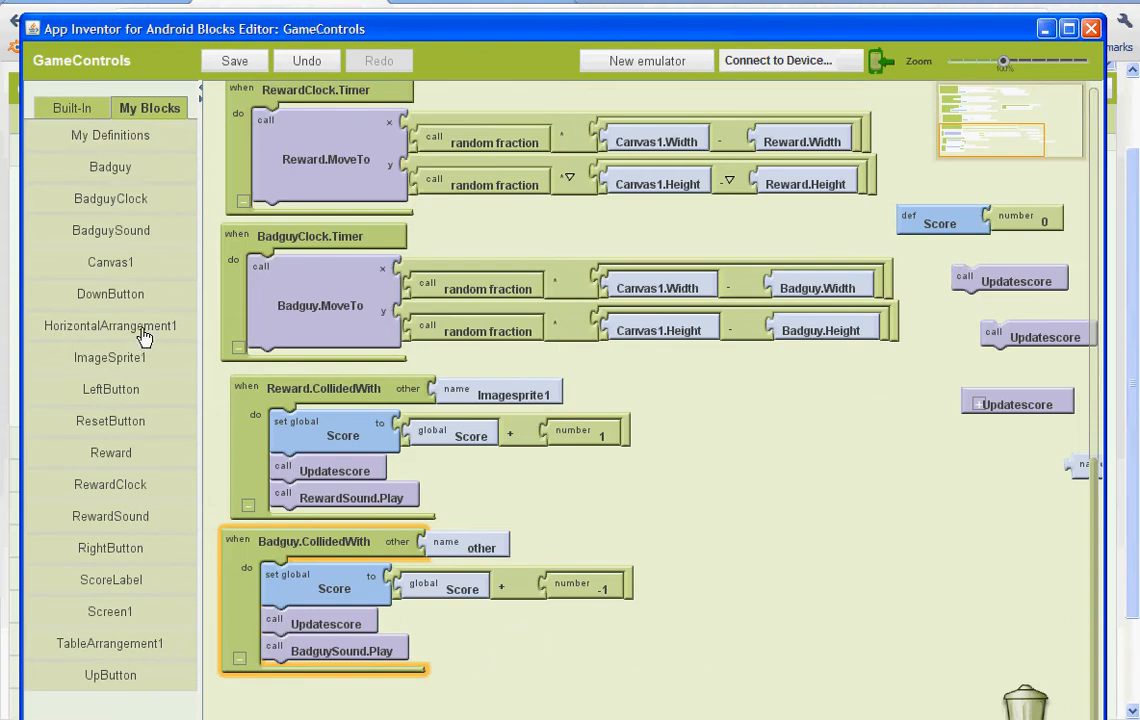
- Build ResetButton.Click to set global Score to 0 and call Updatescore, then save the blocks
left_click(110, 420)
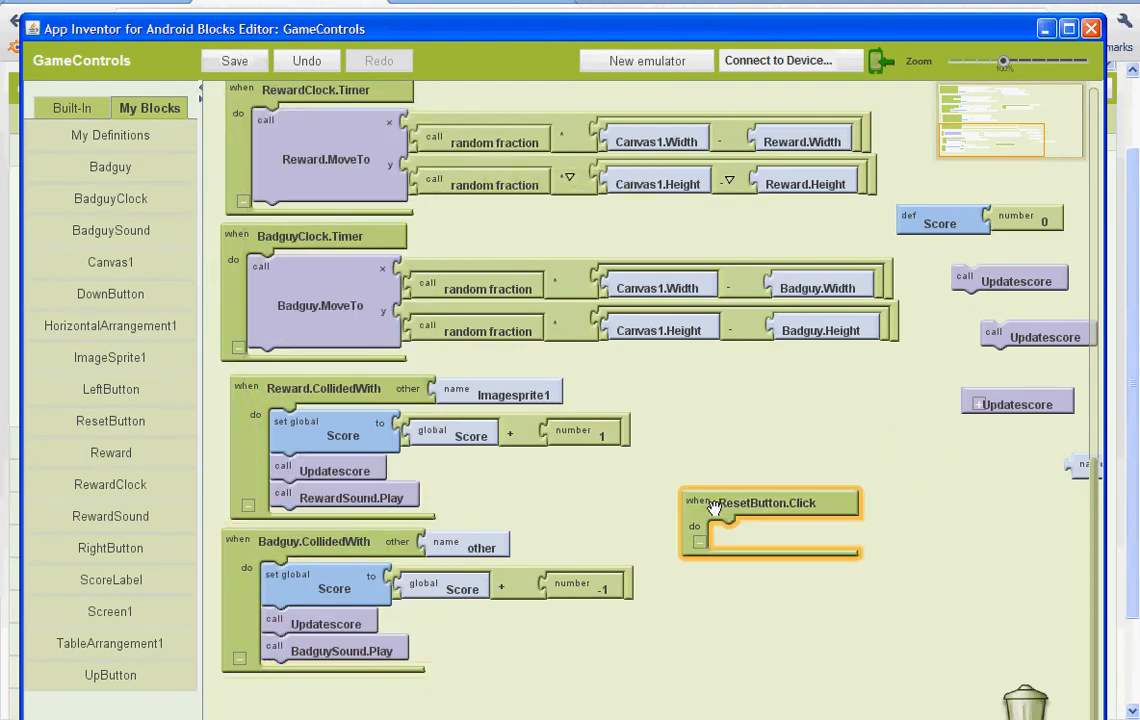
mouse_move(760, 518)
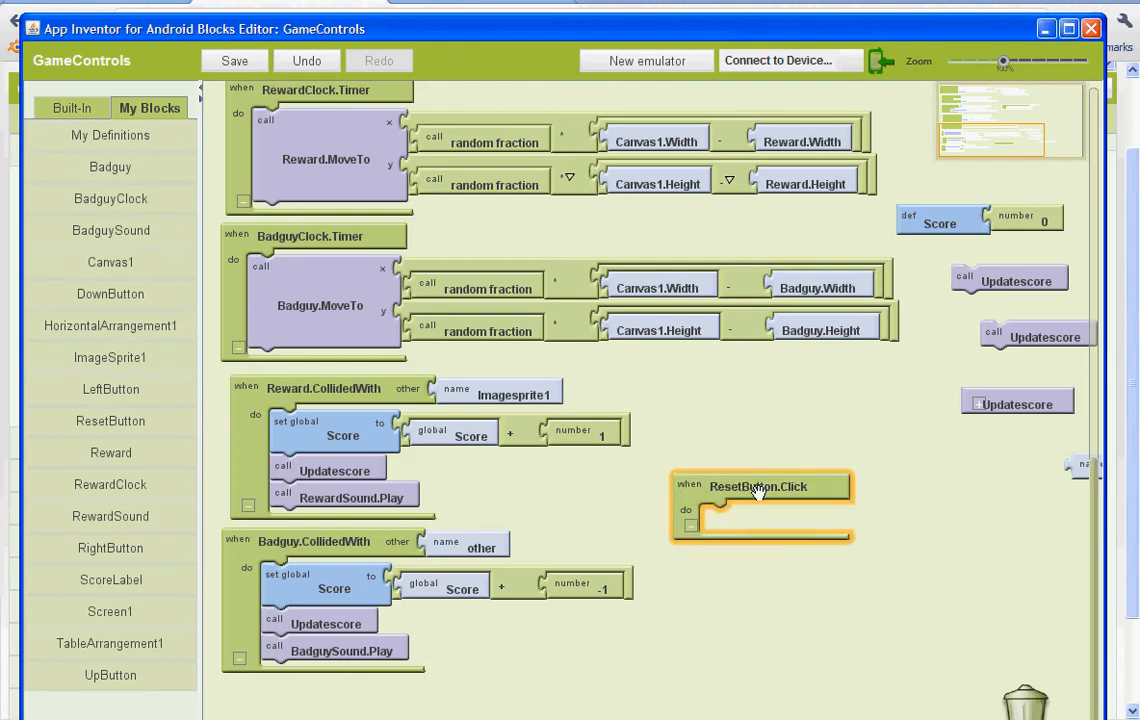
mouse_move(728, 496)
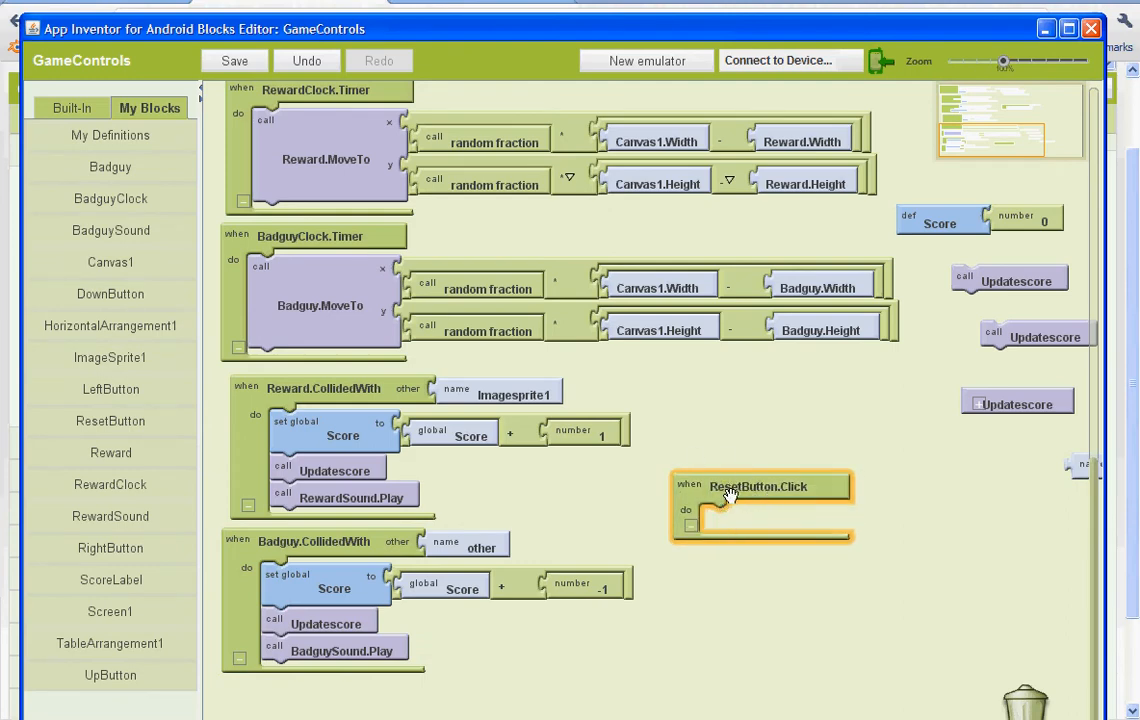
mouse_move(730, 492)
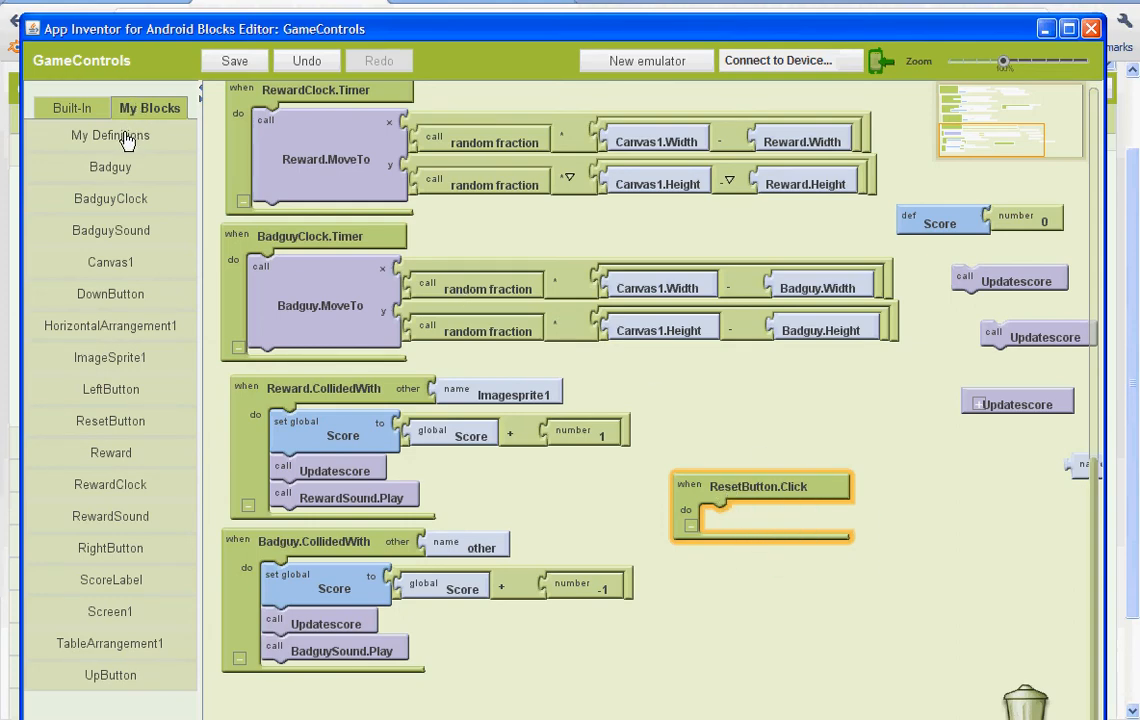
left_click(112, 136)
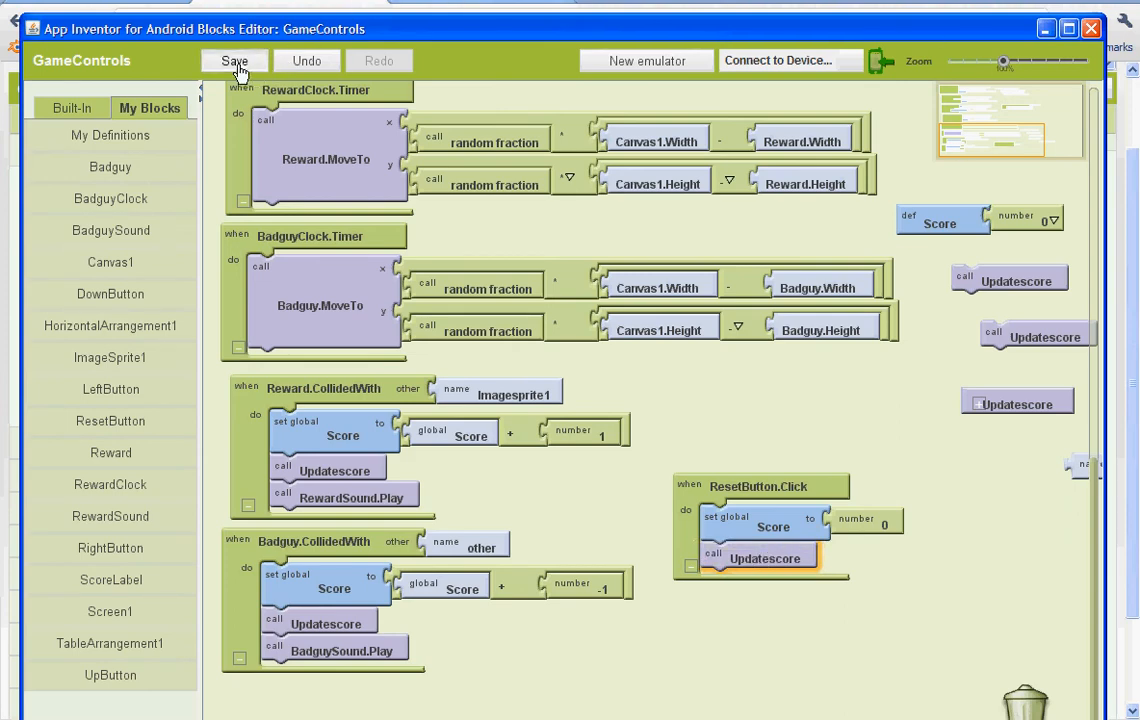
left_click(236, 60)
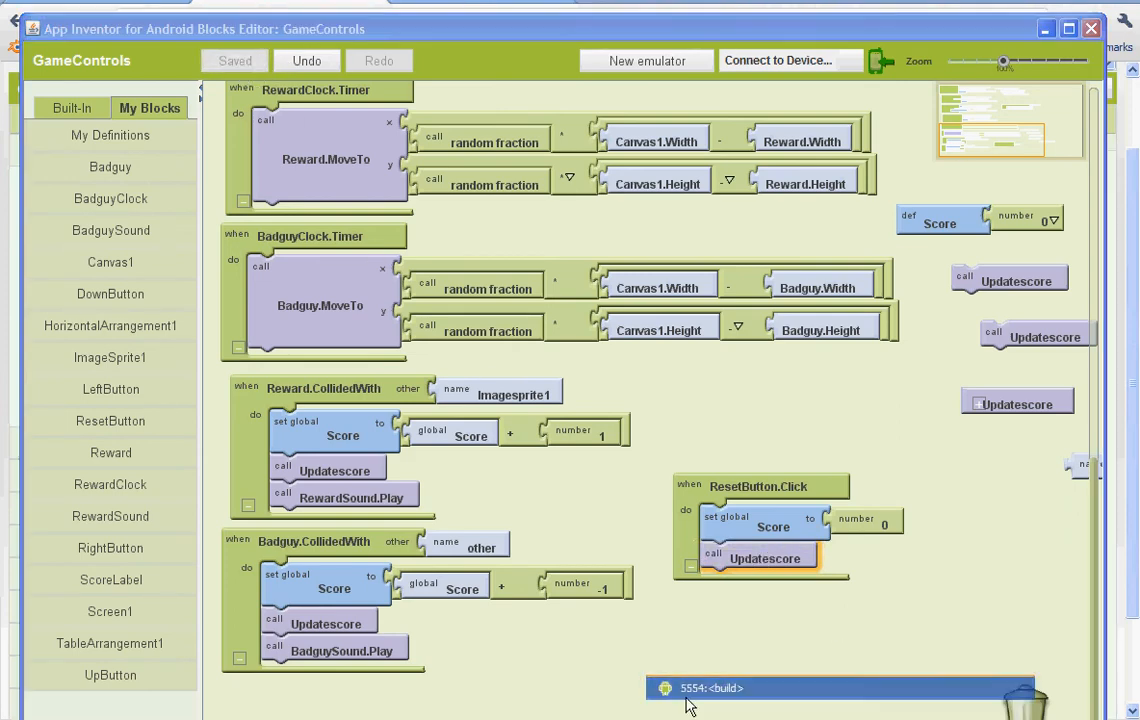
- Run GameControls in the emulator and reset the score from 8 back to 0
left_click(710, 688)
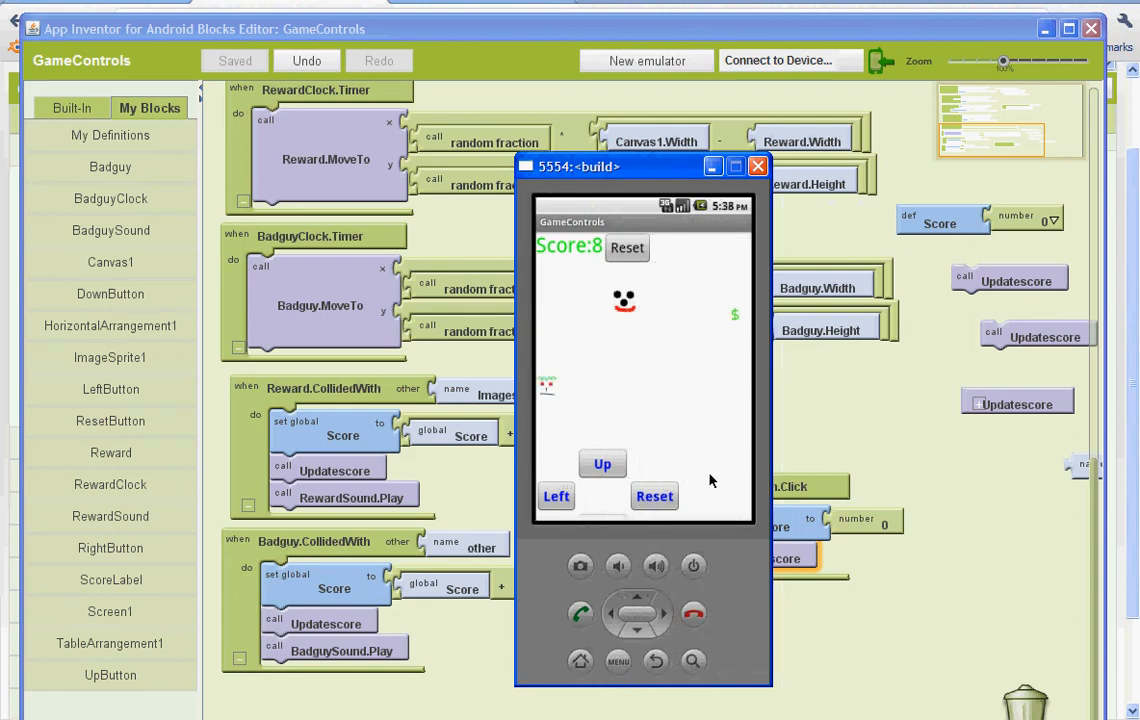
left_click(628, 248)
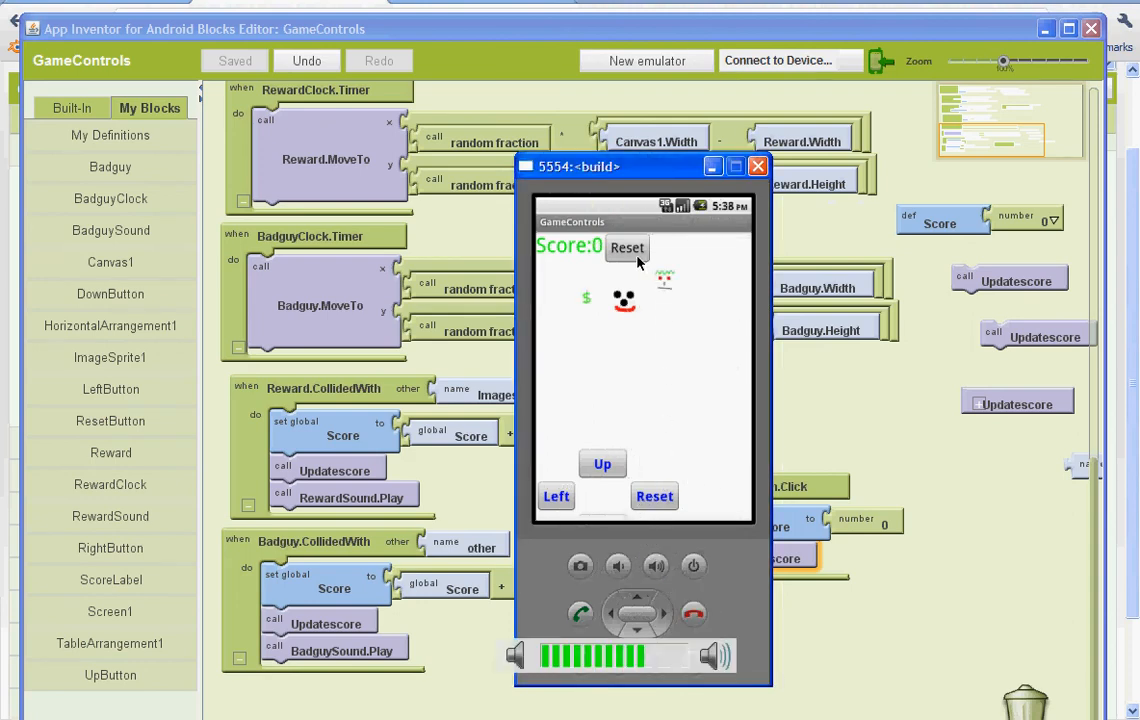
left_click(602, 464)
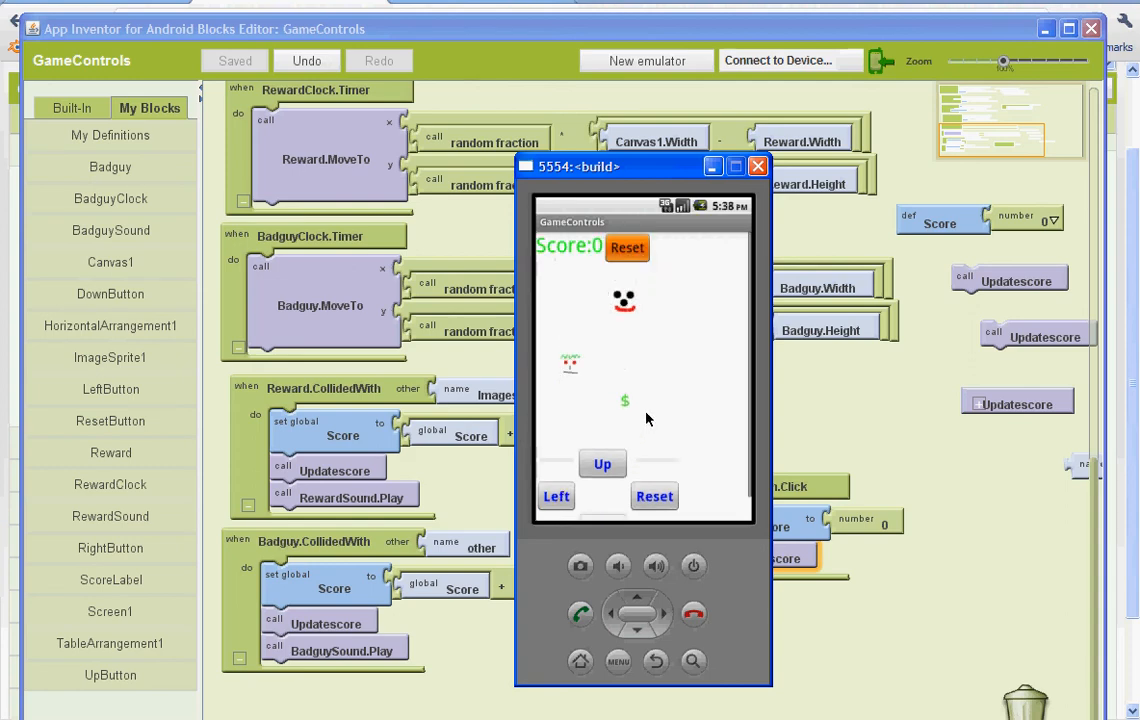
left_click(556, 496)
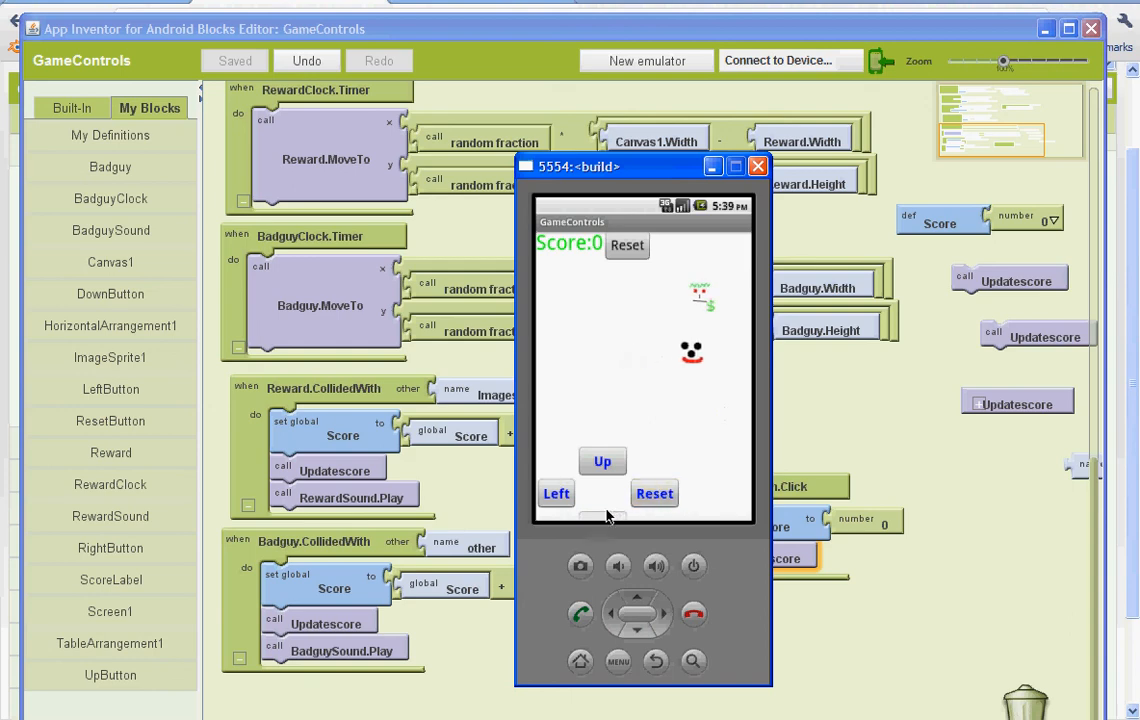
left_click(602, 460)
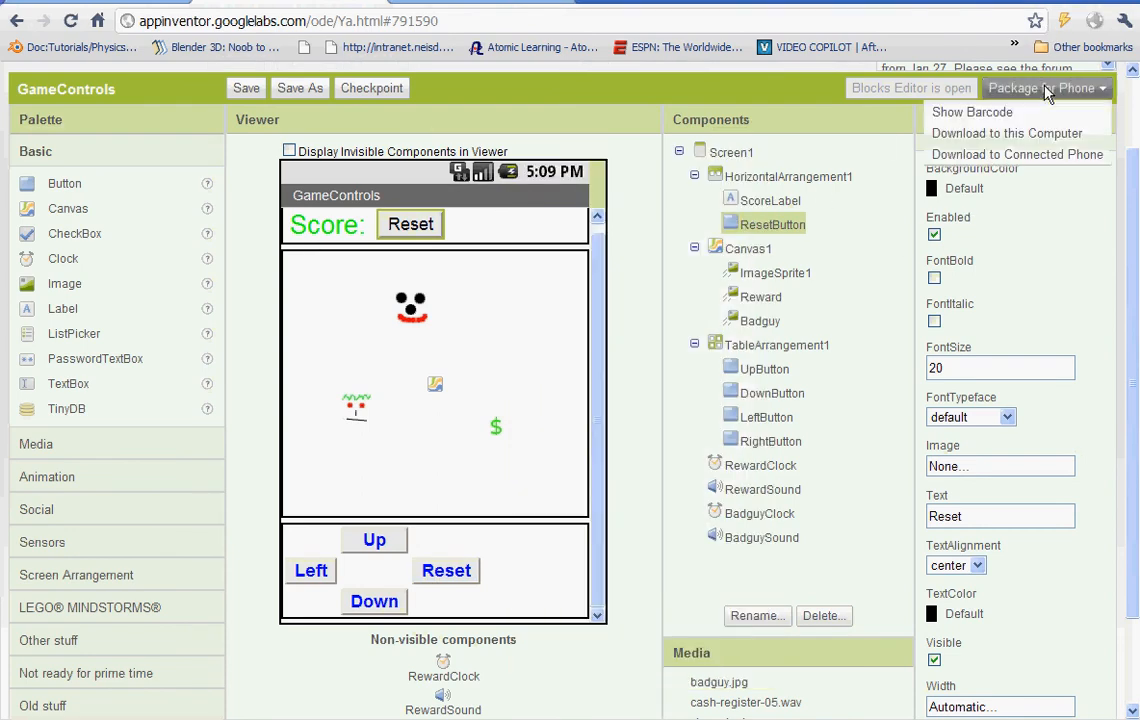
mouse_move(1016, 156)
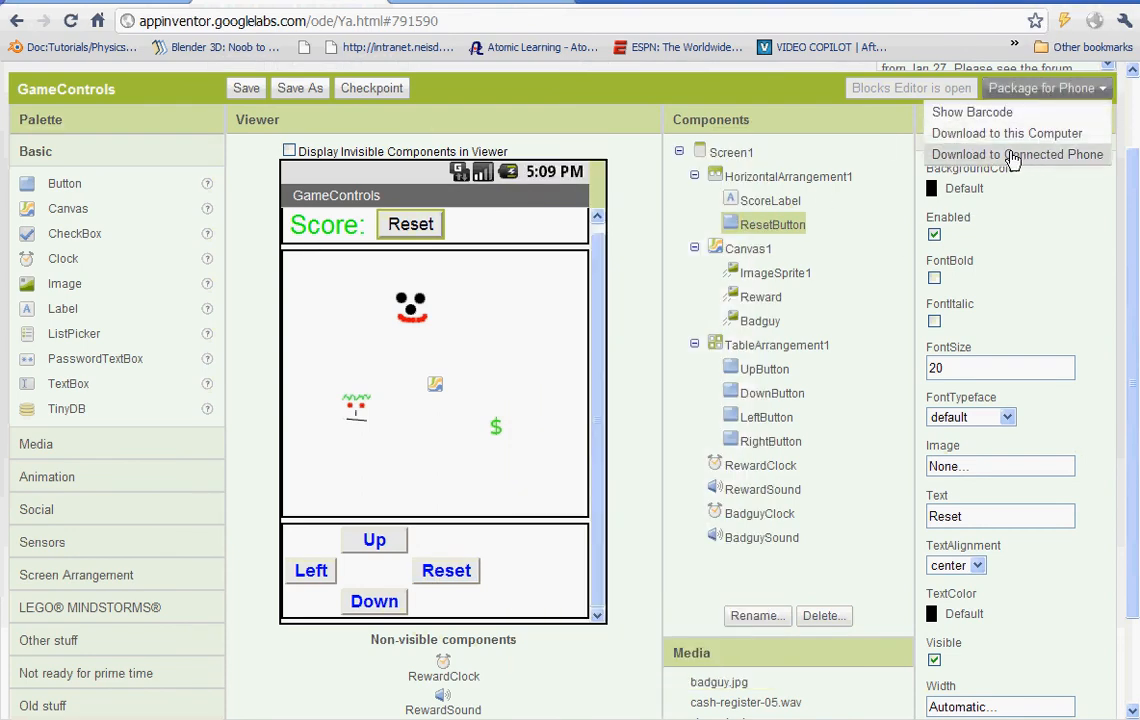